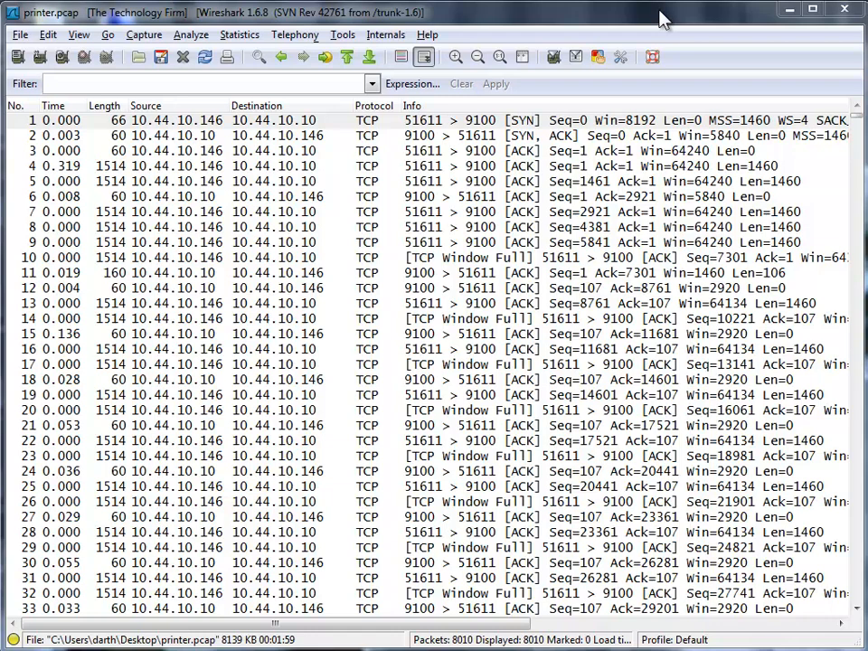
pyautogui.moveTo(544, 113)
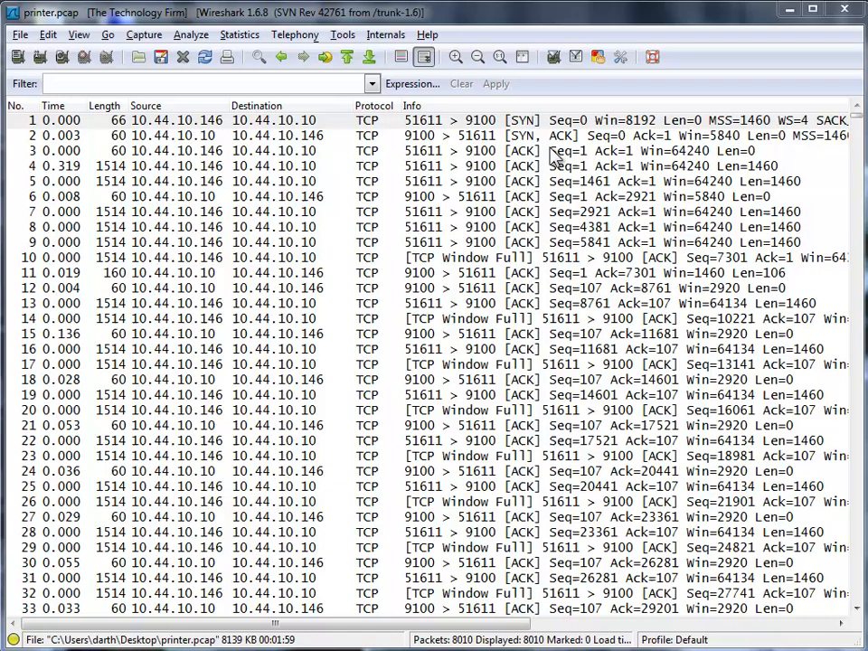
pyautogui.moveTo(289, 119)
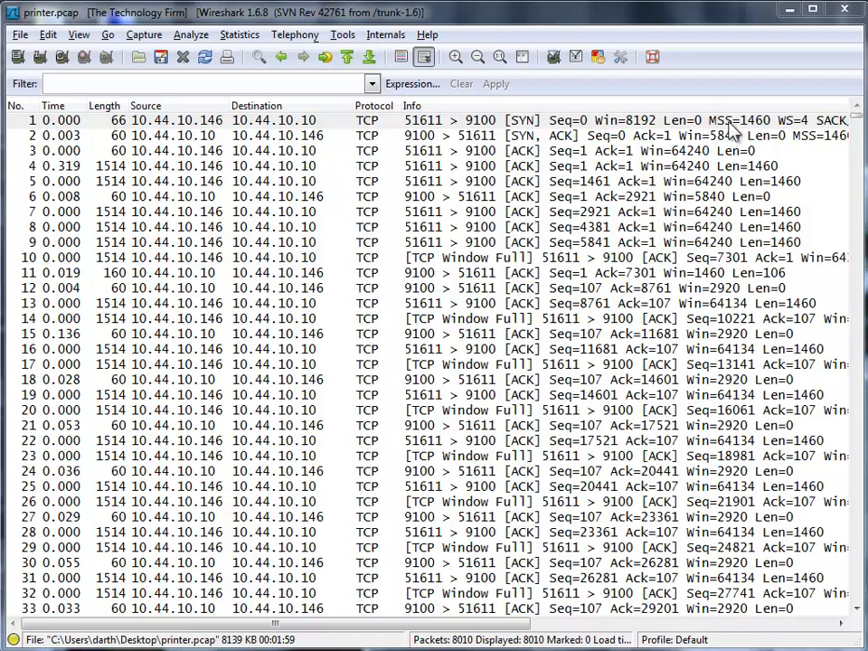
pyautogui.moveTo(524, 56)
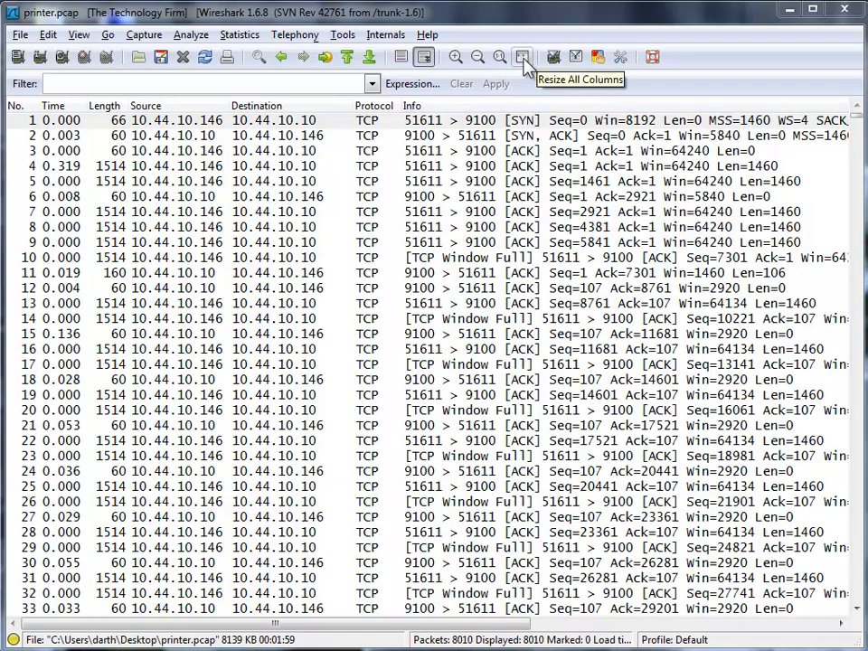
# - Resize all packet list columns to their contents so the full Info text shows
pyautogui.click(519, 56)
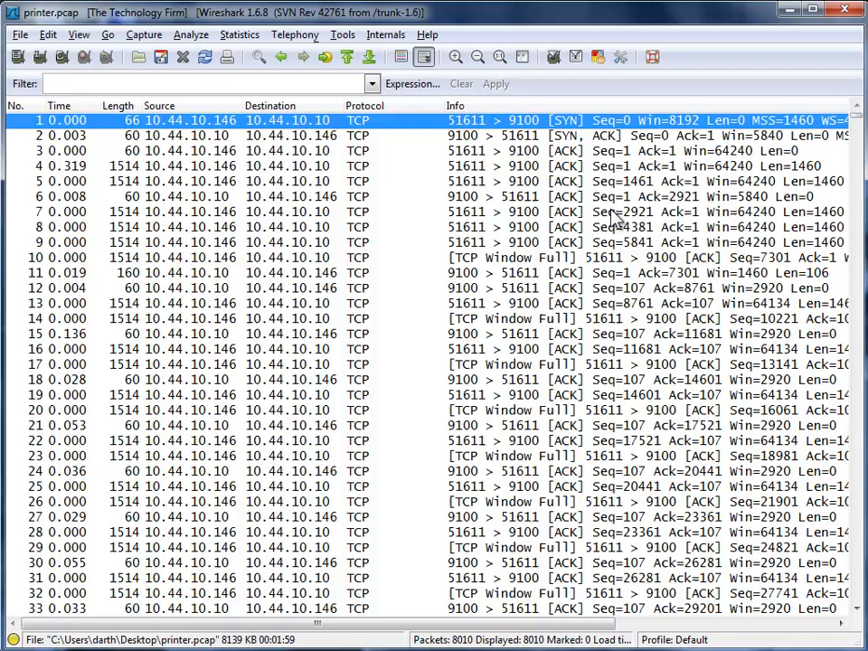
pyautogui.click(478, 56)
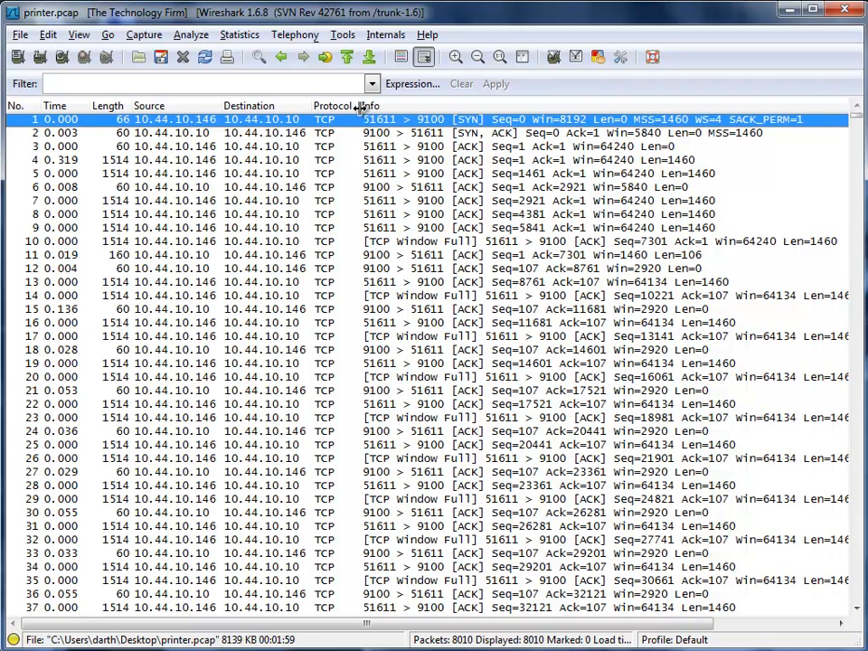
pyautogui.moveTo(642, 132)
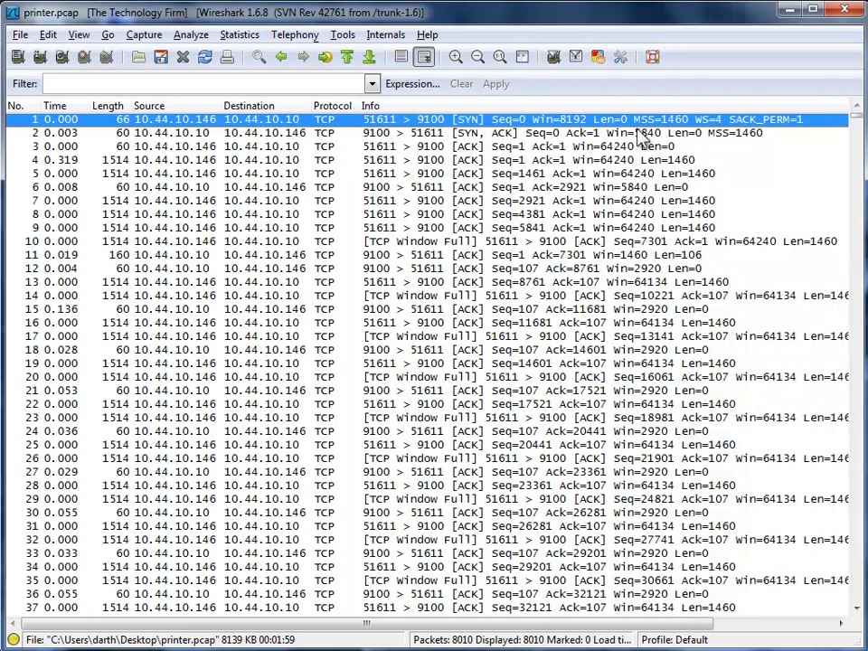
pyautogui.moveTo(643, 134)
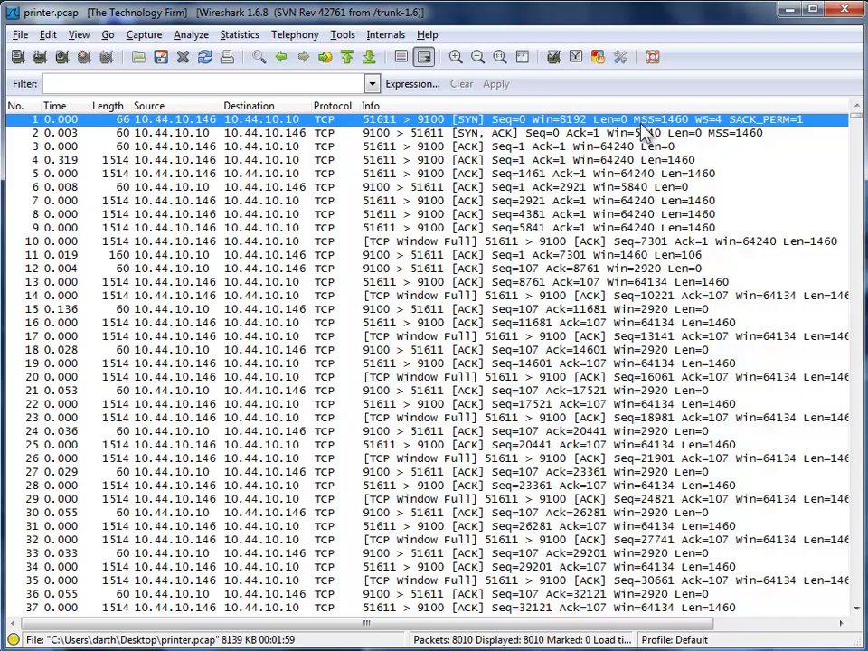
pyautogui.moveTo(684, 134)
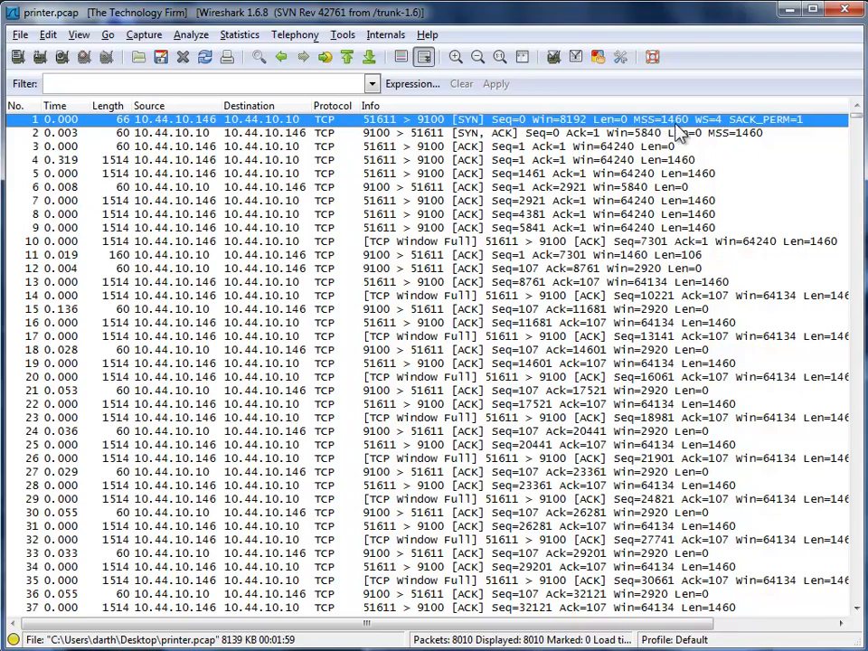
pyautogui.moveTo(714, 134)
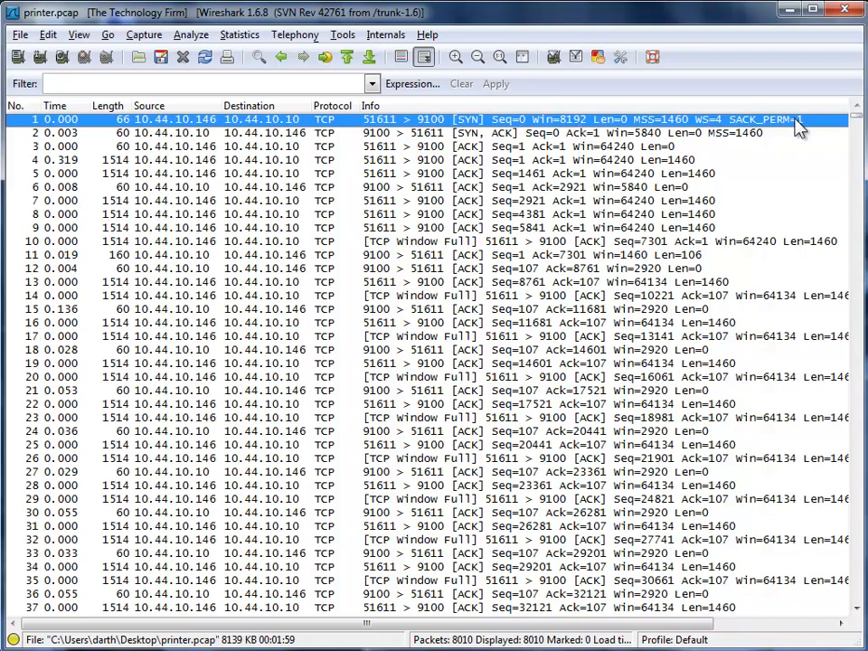
pyautogui.moveTo(696, 147)
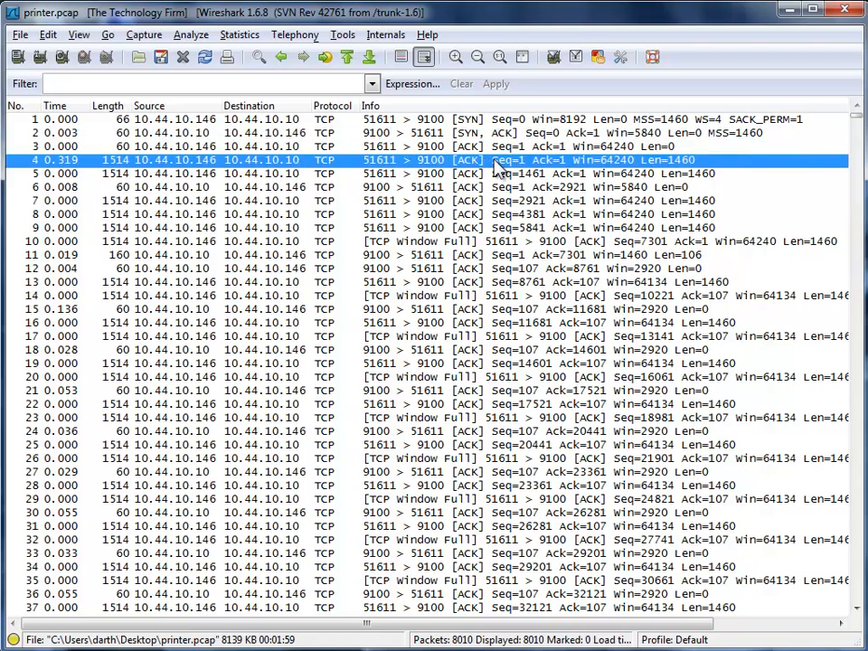
pyautogui.moveTo(177, 174)
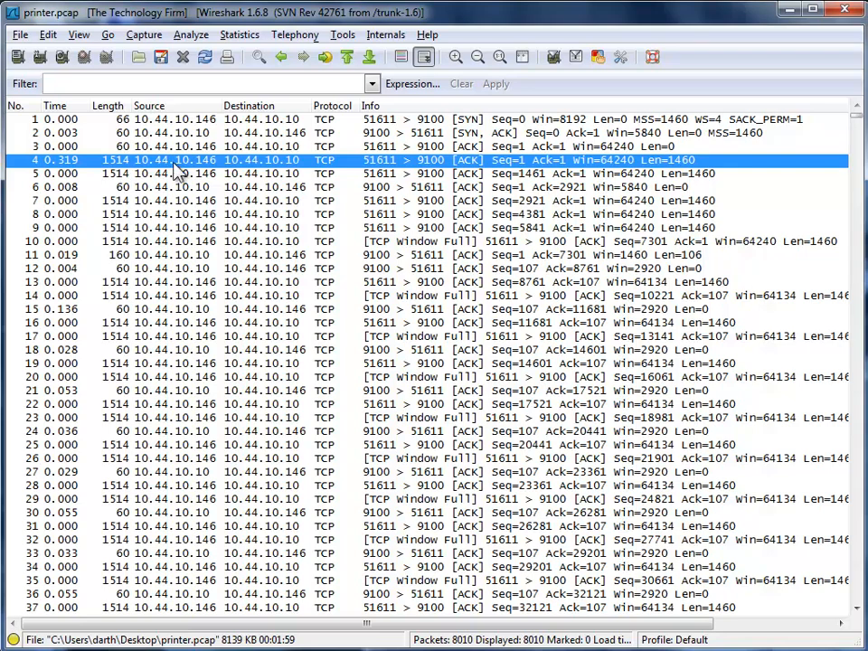
pyautogui.moveTo(598, 173)
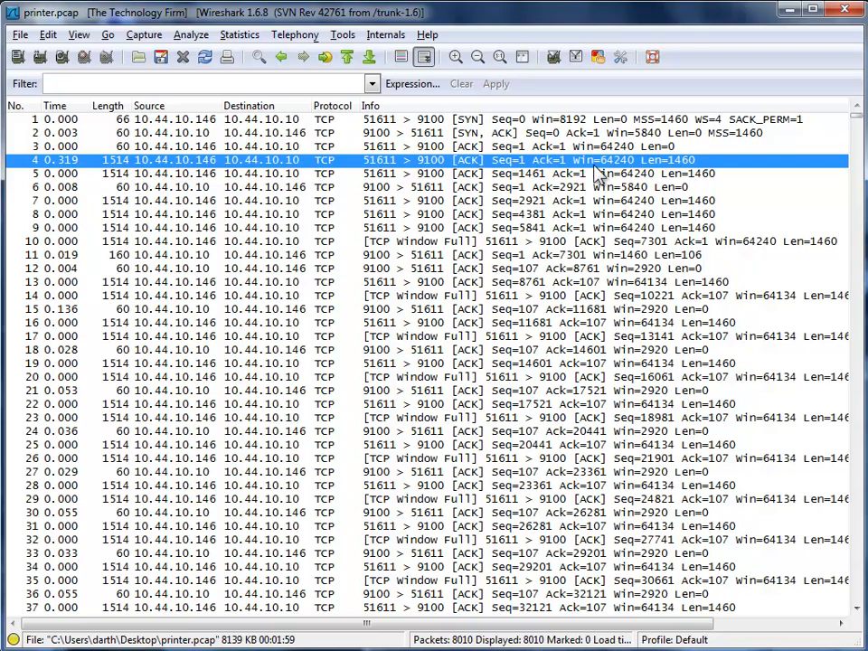
pyautogui.moveTo(672, 169)
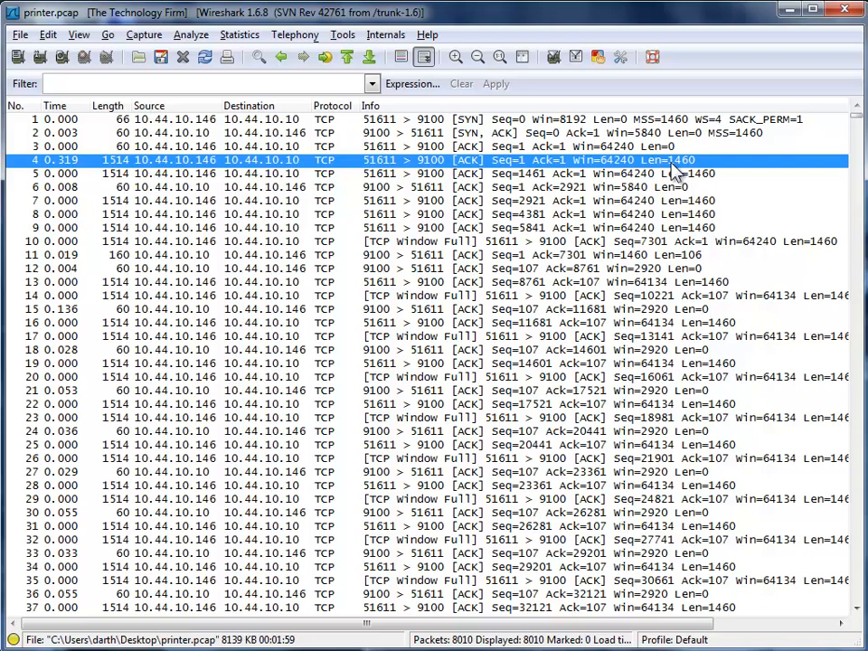
pyautogui.moveTo(687, 179)
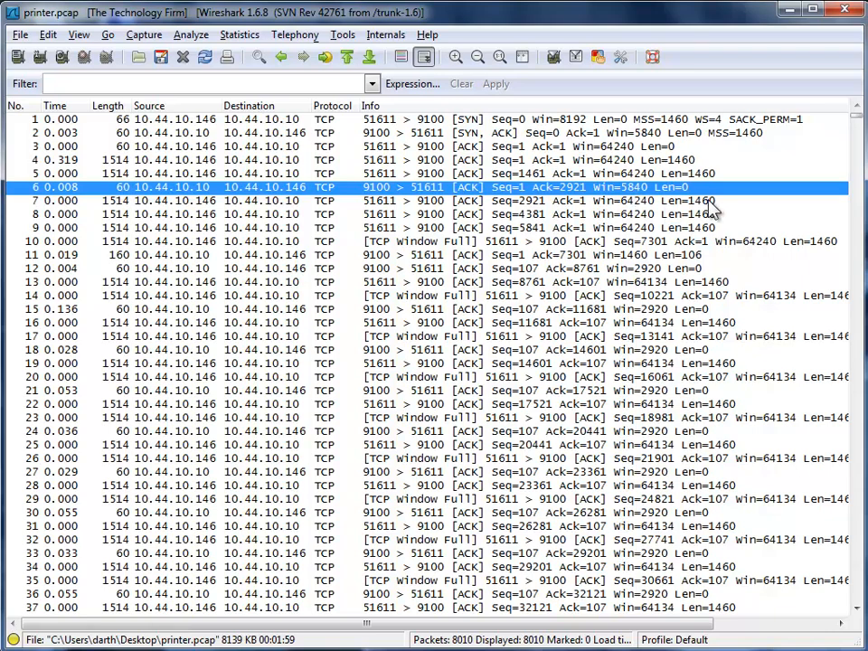
pyautogui.moveTo(712, 231)
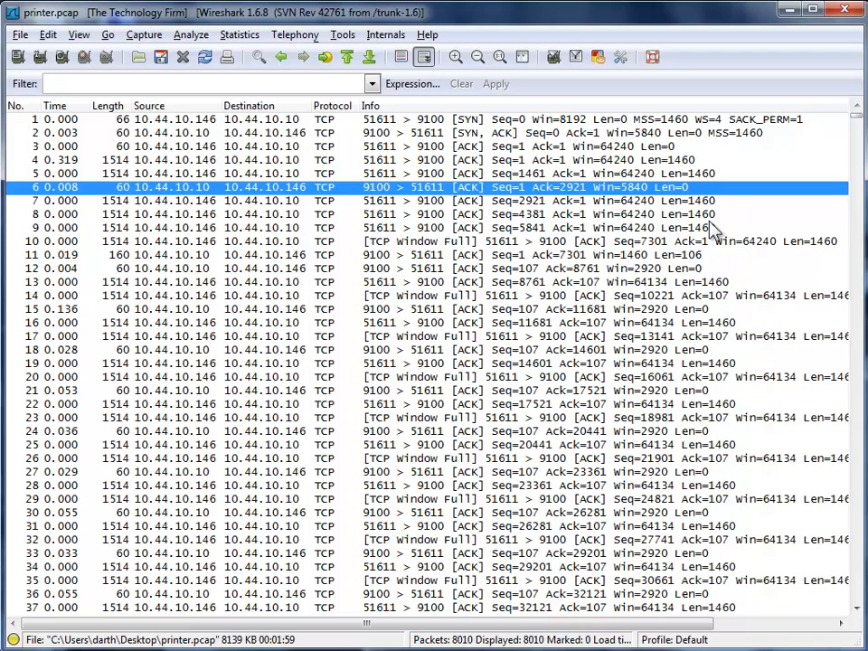
pyautogui.moveTo(542, 261)
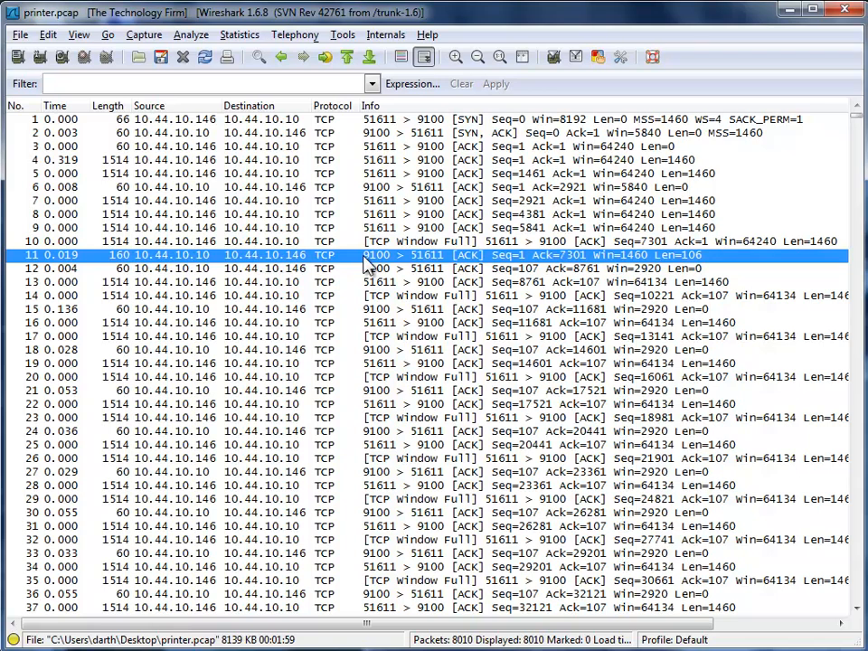
pyautogui.moveTo(462, 271)
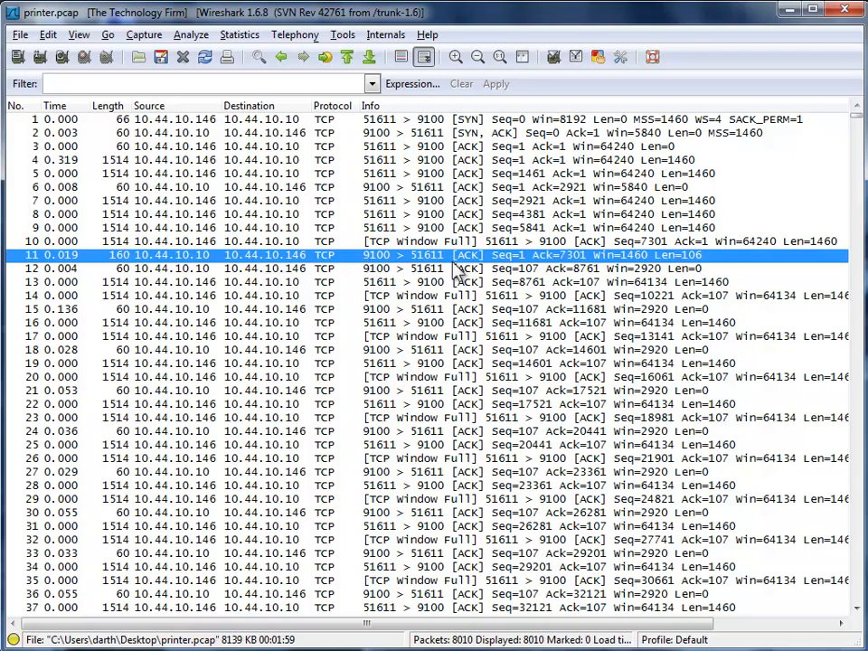
pyautogui.moveTo(705, 275)
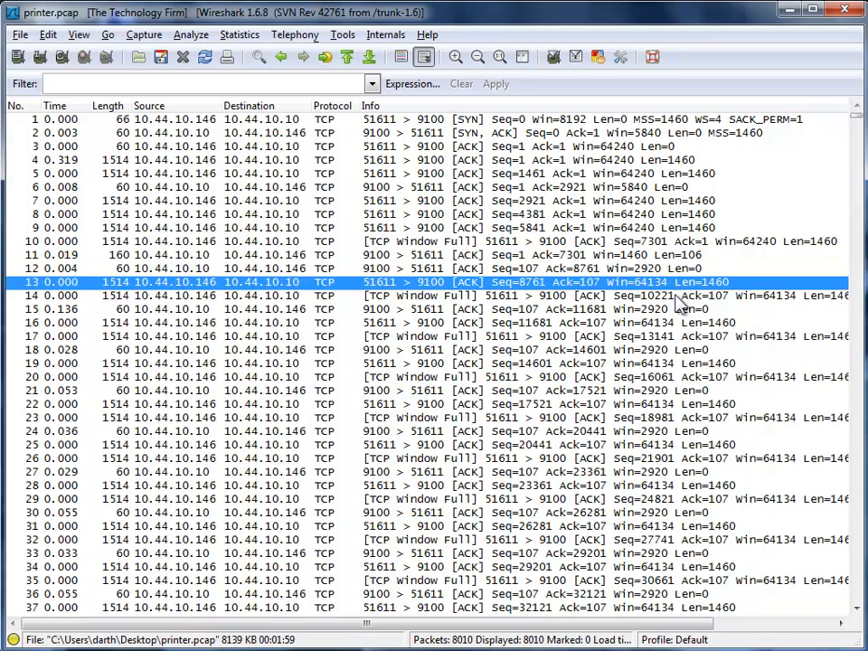
pyautogui.click(431, 297)
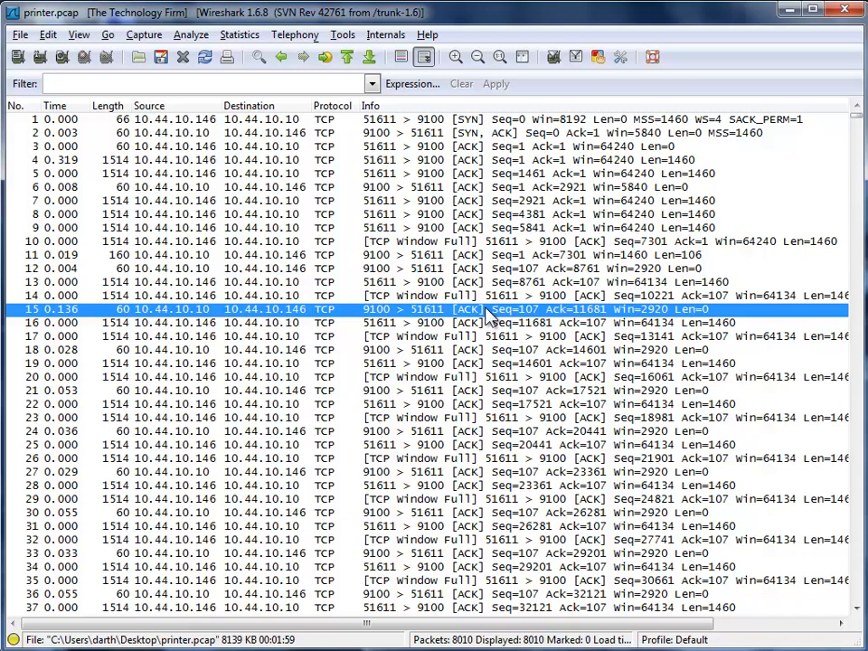
pyautogui.moveTo(654, 322)
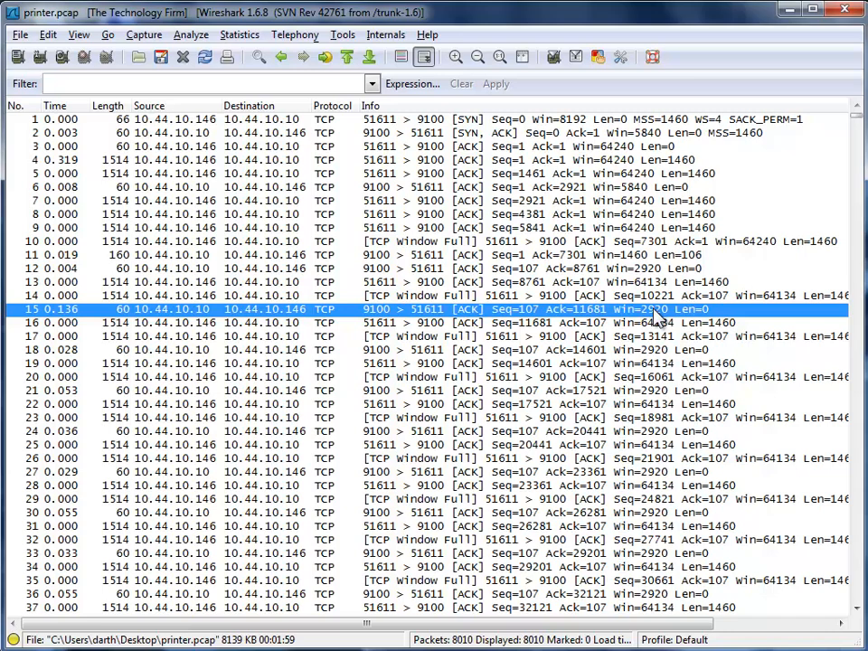
pyautogui.moveTo(114, 315)
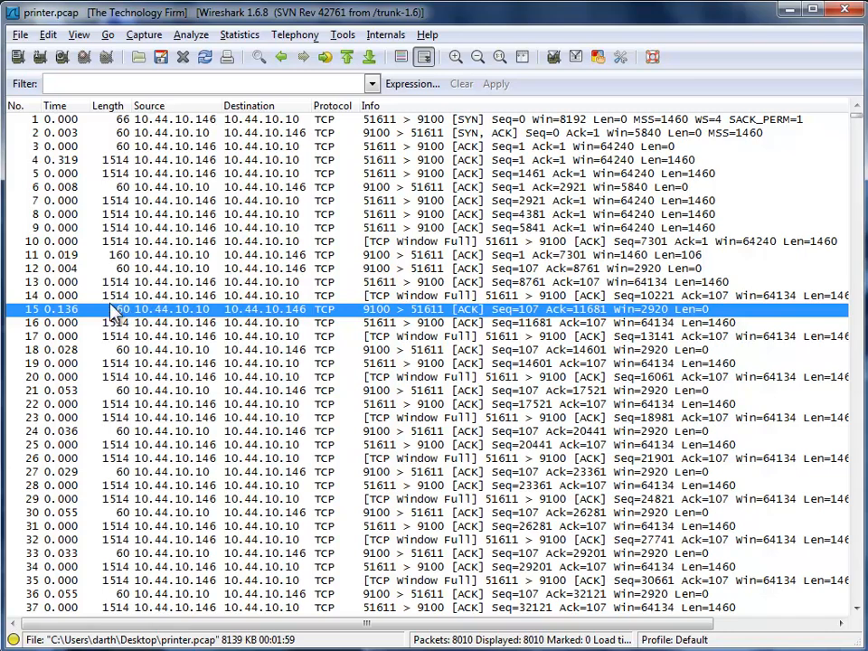
pyautogui.moveTo(130, 321)
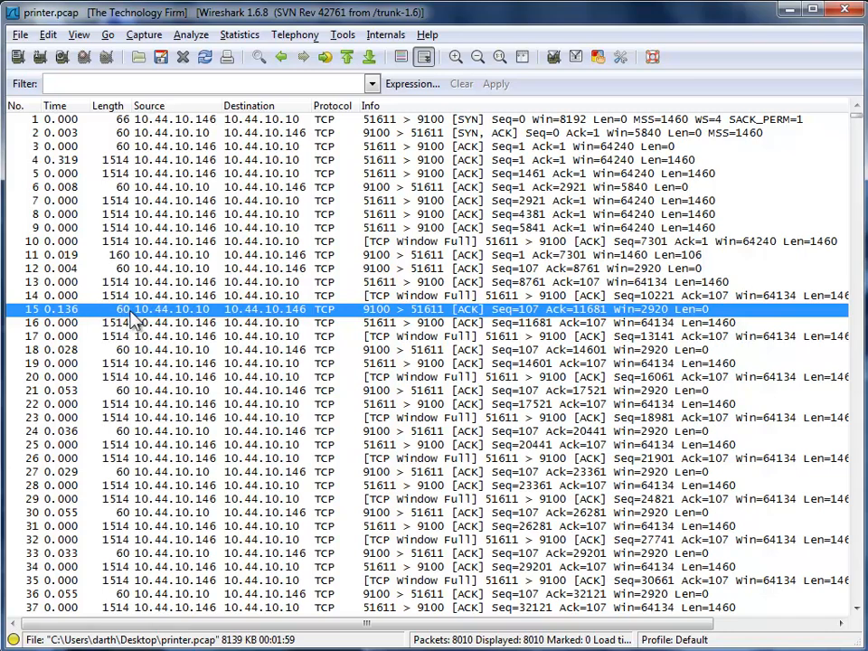
pyautogui.moveTo(90, 322)
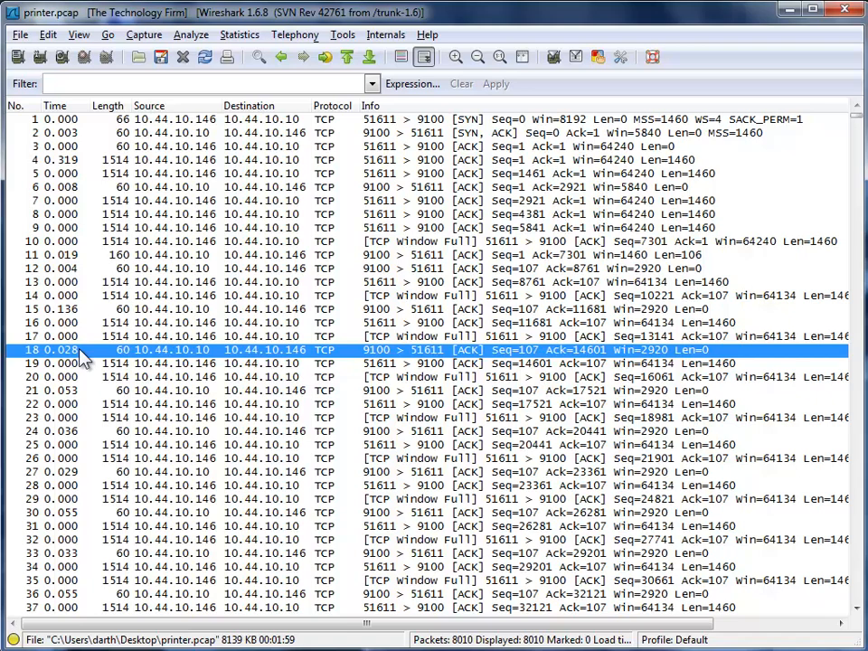
pyautogui.click(87, 409)
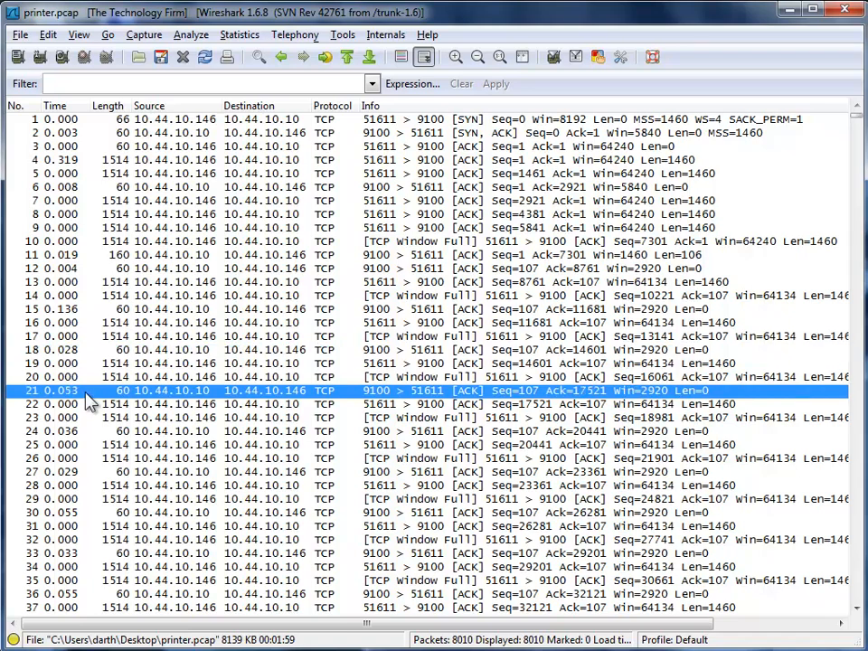
pyautogui.moveTo(89, 441)
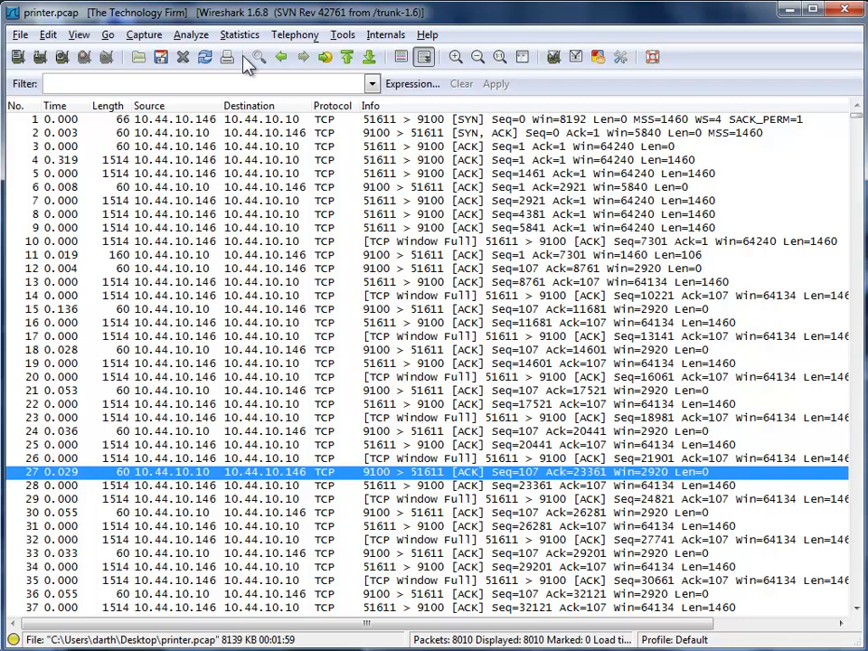
pyautogui.click(239, 34)
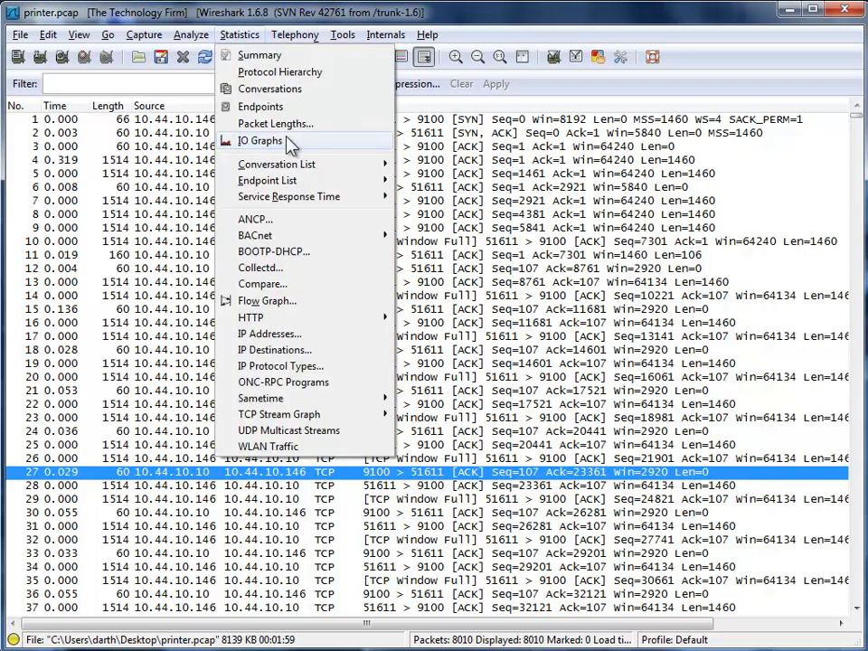
pyautogui.click(261, 141)
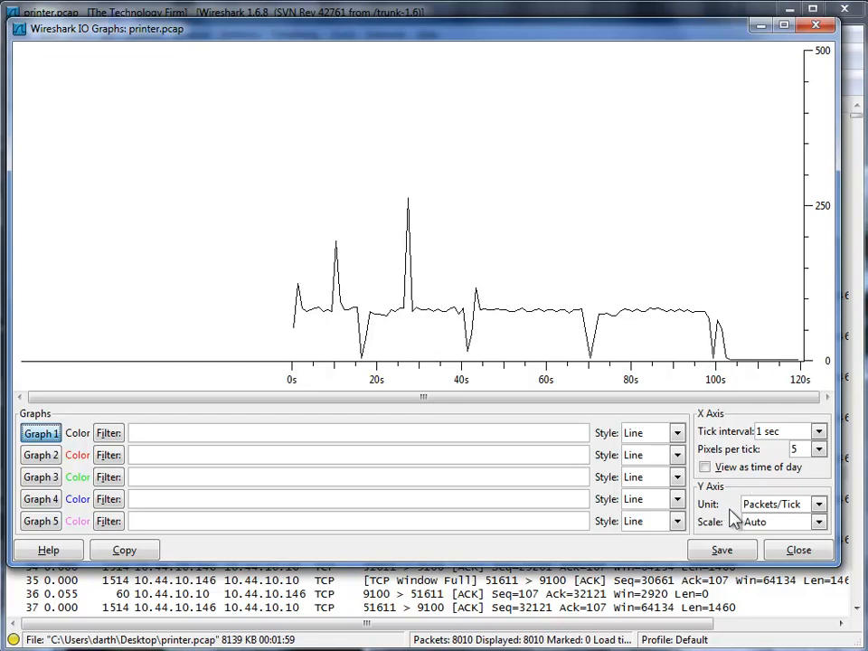
pyautogui.moveTo(759, 521)
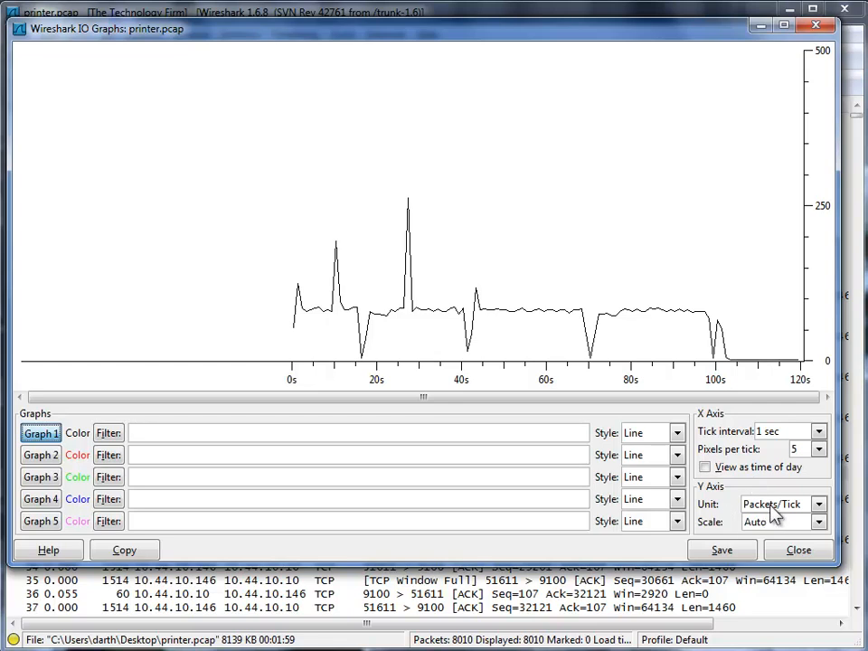
pyautogui.click(817, 502)
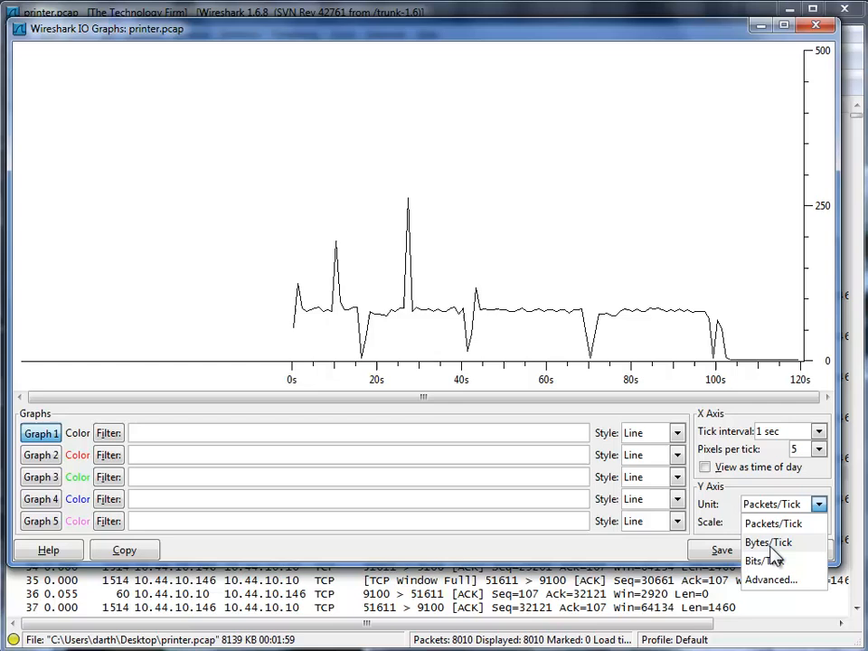
pyautogui.click(764, 560)
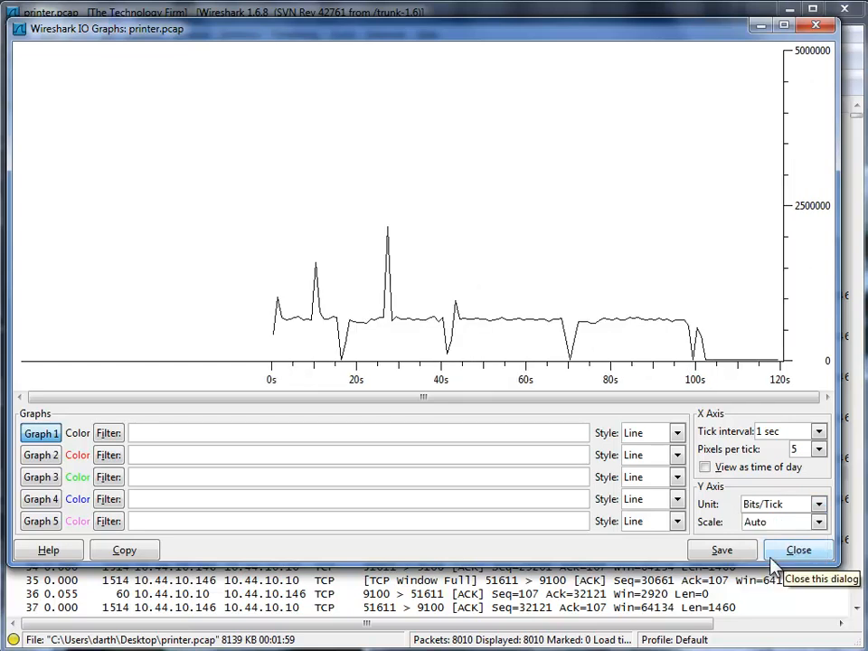
pyautogui.moveTo(778, 528)
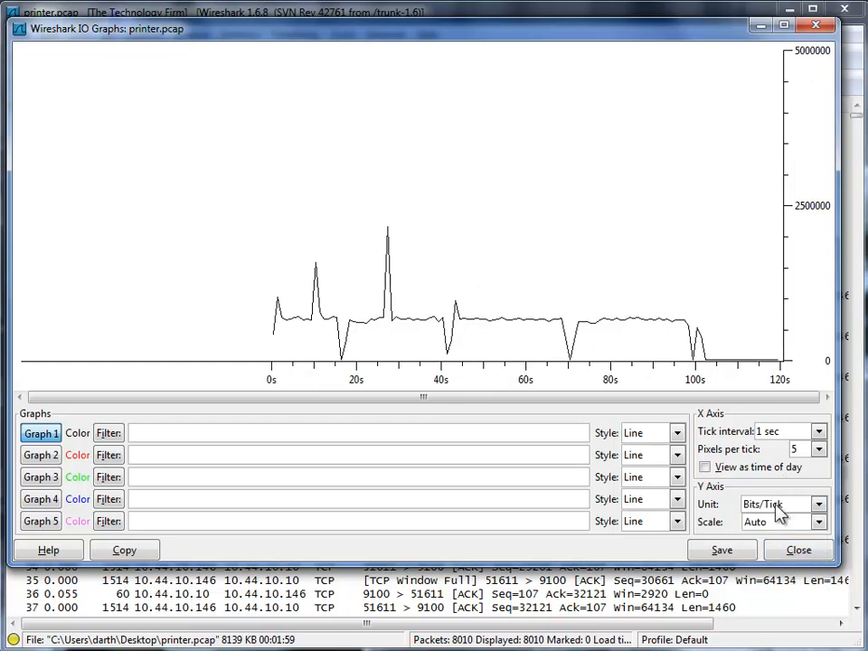
pyautogui.moveTo(571, 325)
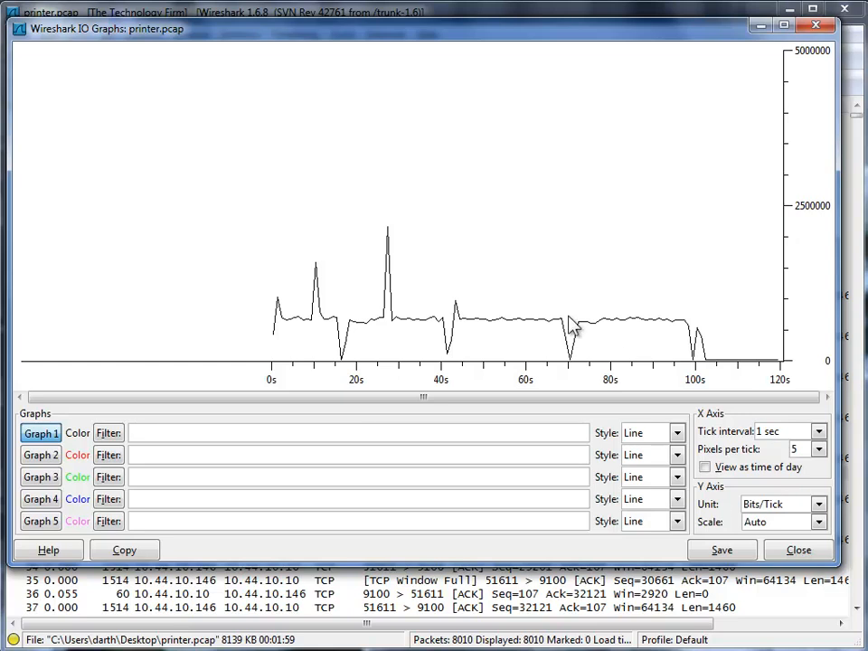
pyautogui.moveTo(781, 257)
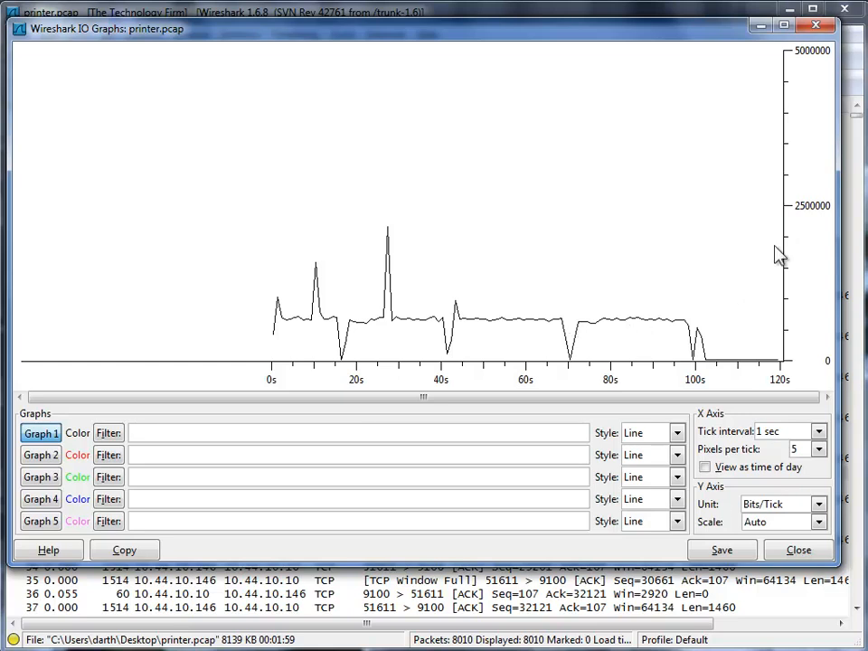
pyautogui.moveTo(832, 217)
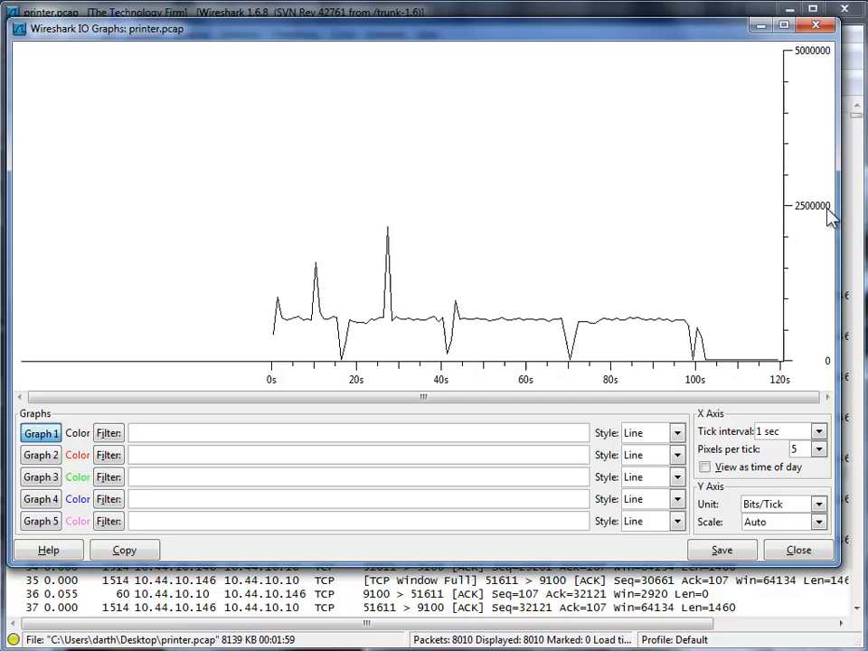
pyautogui.moveTo(817, 221)
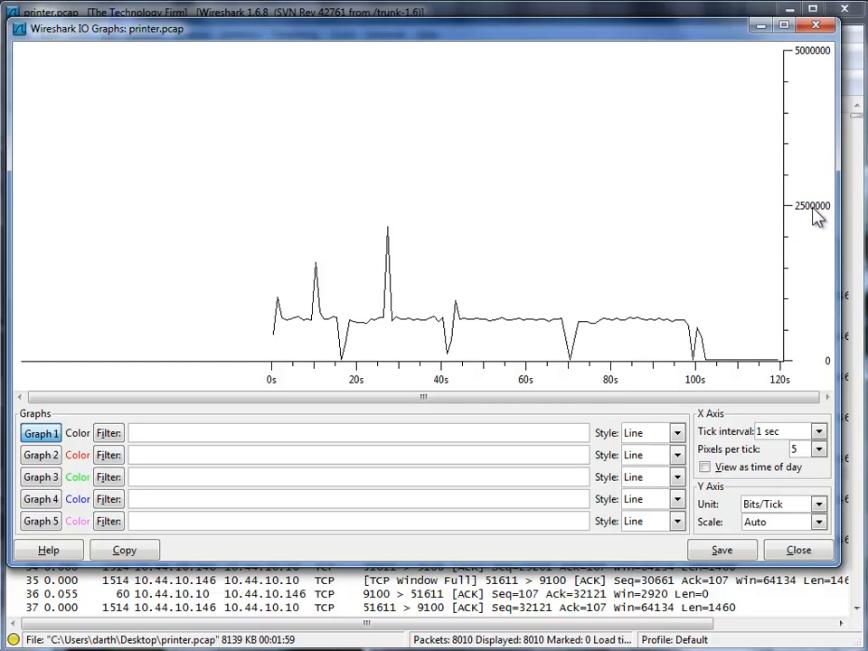
pyautogui.moveTo(807, 220)
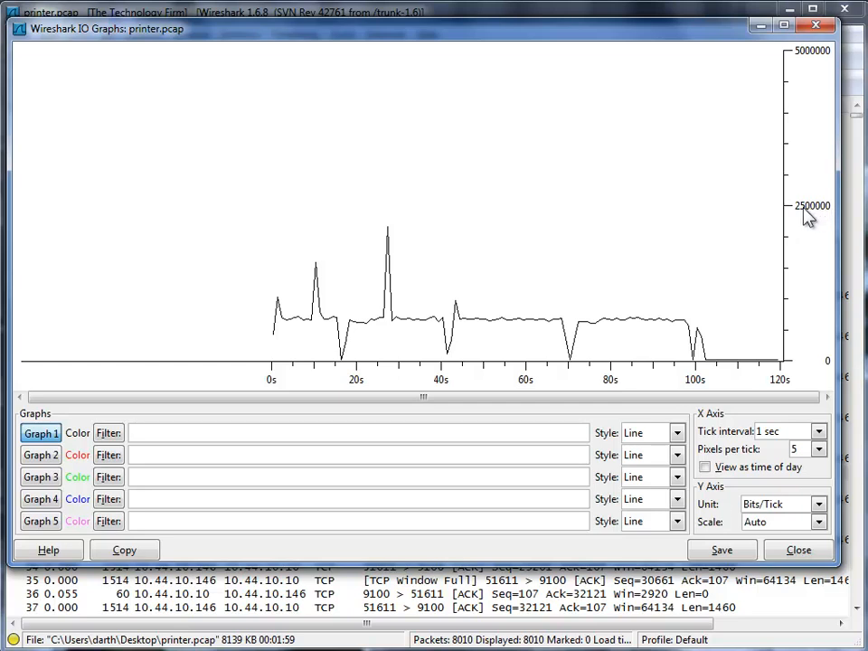
pyautogui.moveTo(796, 234)
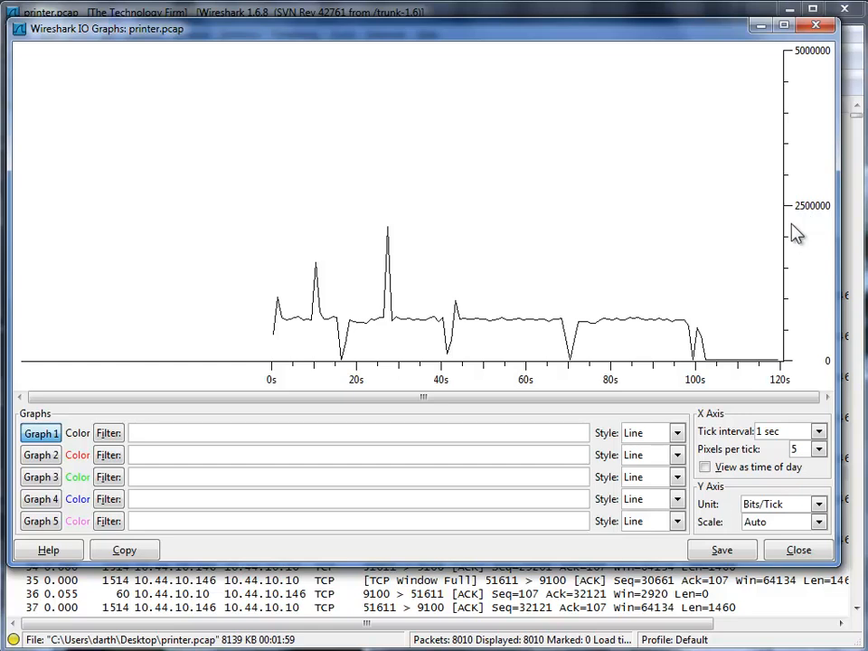
pyautogui.moveTo(823, 210)
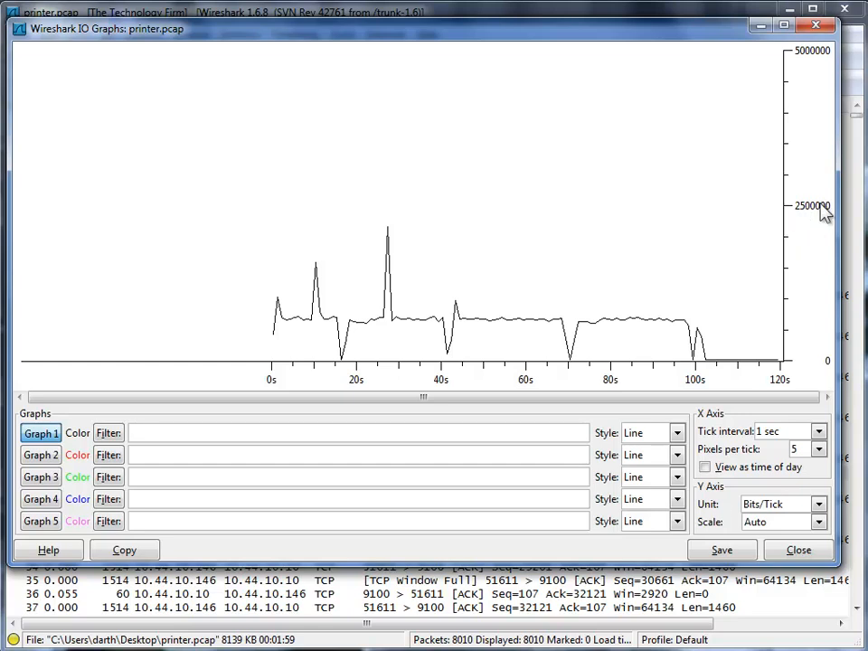
pyautogui.moveTo(801, 264)
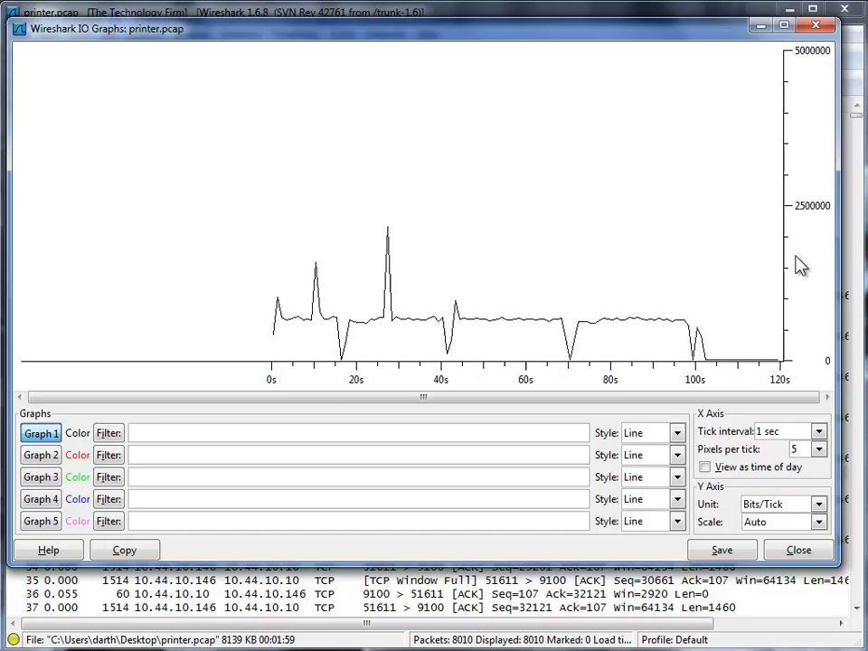
pyautogui.moveTo(799, 305)
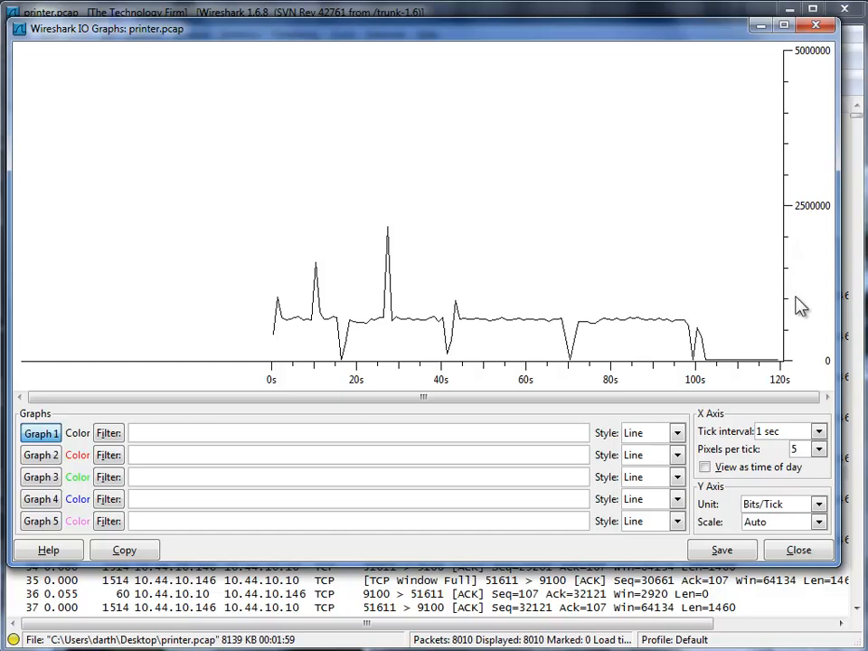
pyautogui.moveTo(776, 337)
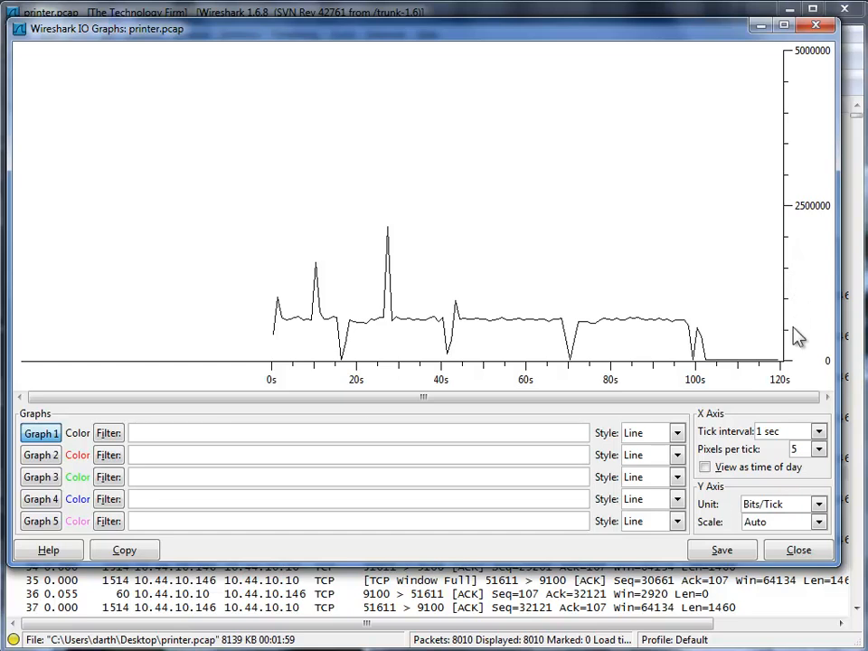
pyautogui.moveTo(694, 332)
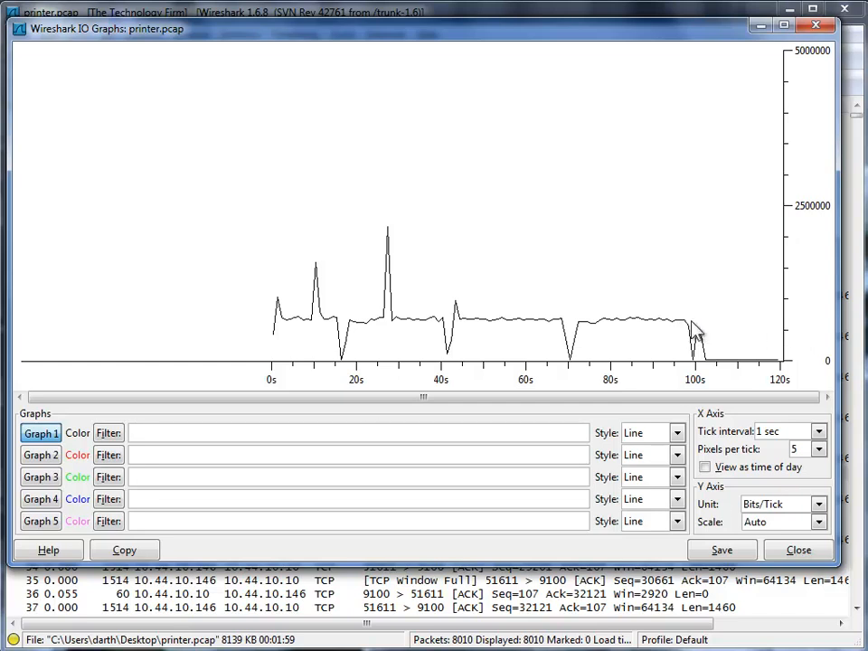
pyautogui.moveTo(788, 332)
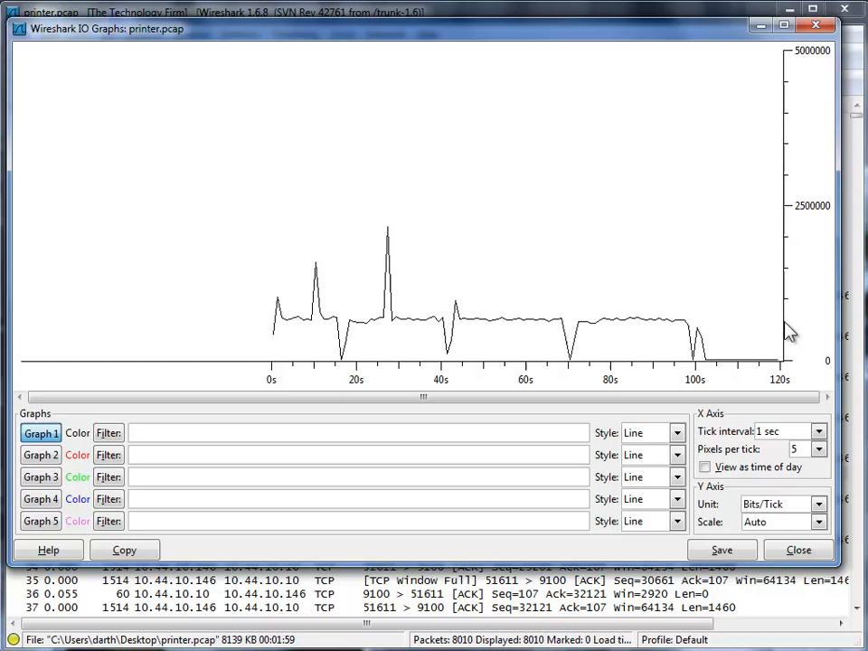
pyautogui.moveTo(521, 329)
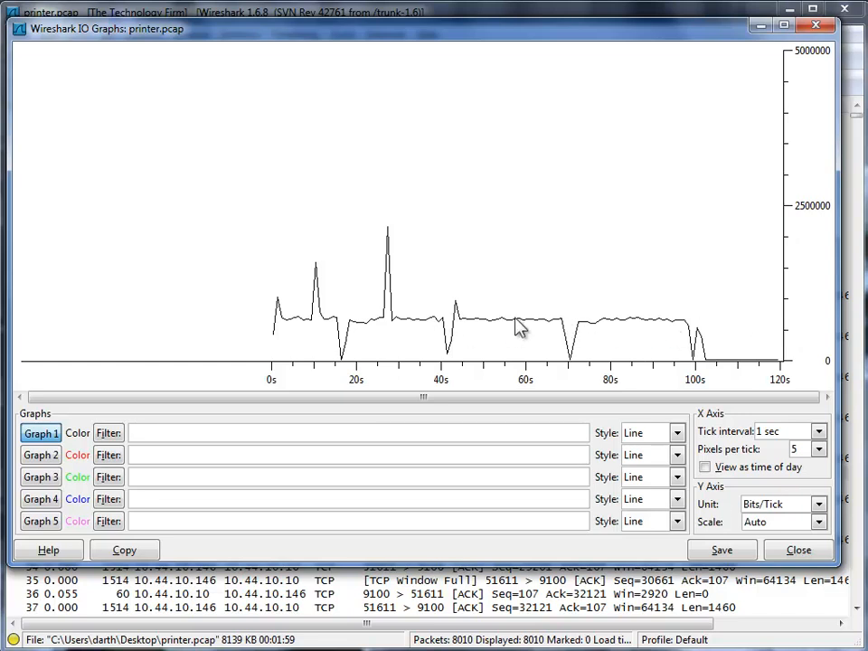
pyautogui.moveTo(653, 335)
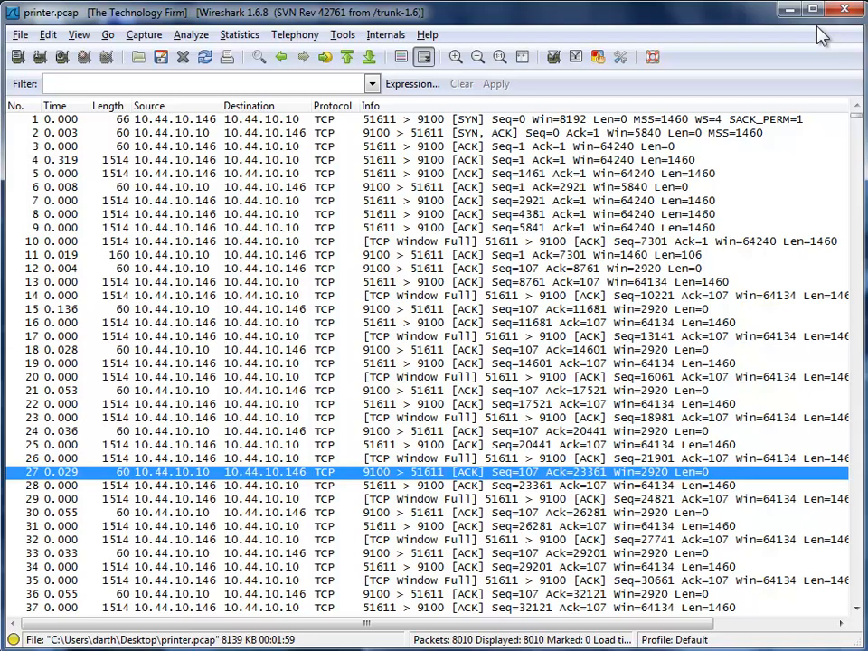
pyautogui.moveTo(162, 394)
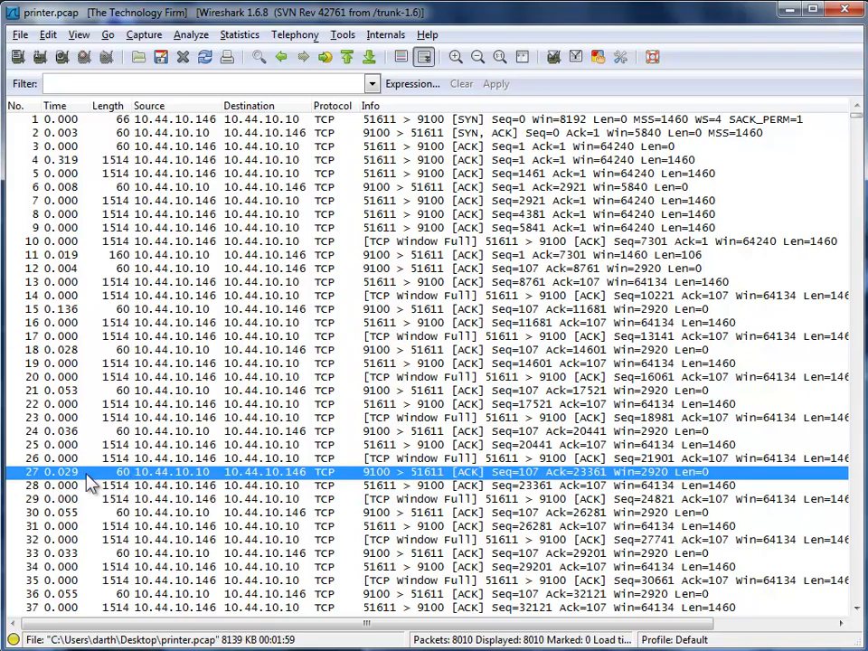
pyautogui.moveTo(72, 485)
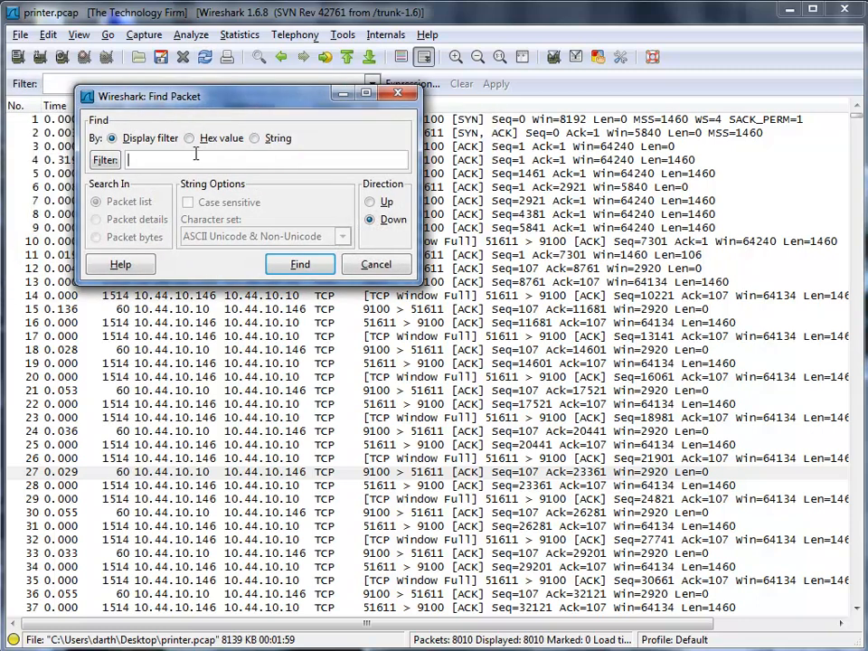
# - Search for the string 'WIN=0' in the packet list to reach the first TCP ZeroWindow packet
pyautogui.write('w')
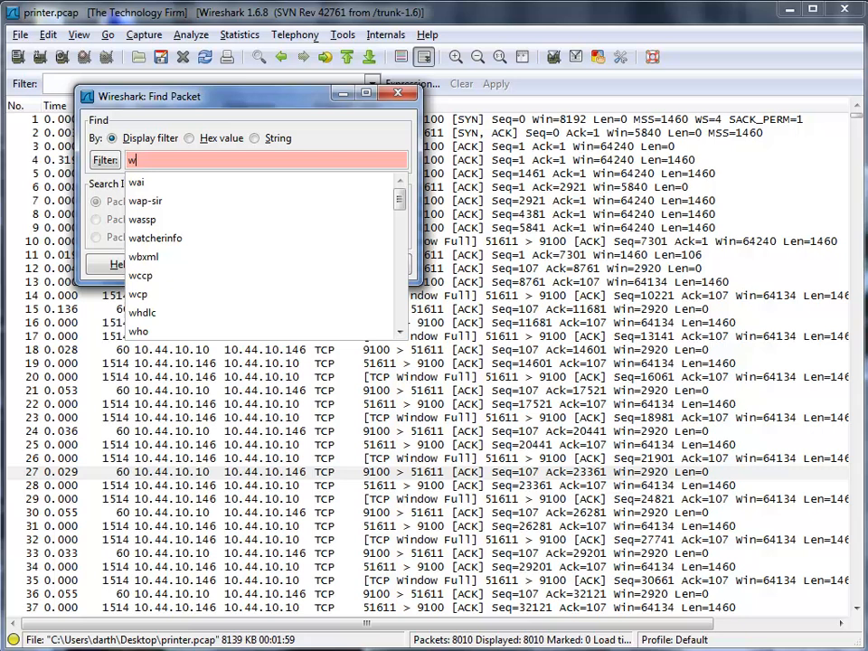
pyautogui.write('IN=0')
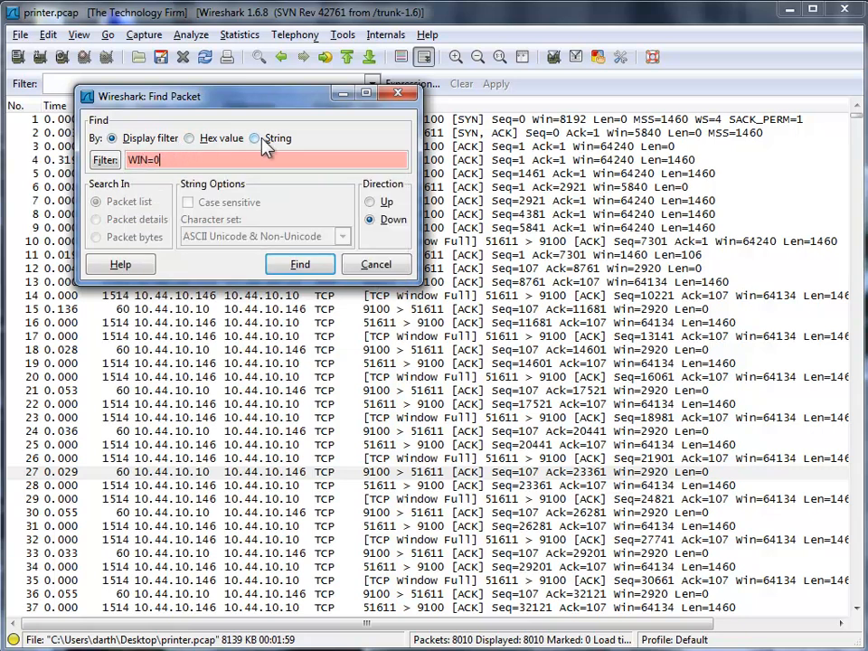
pyautogui.click(257, 137)
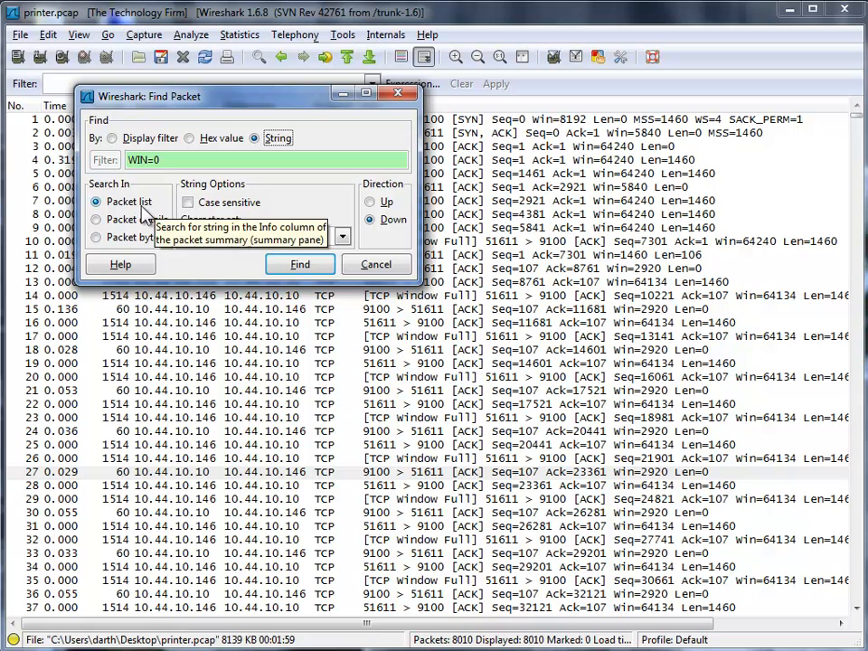
pyautogui.click(300, 264)
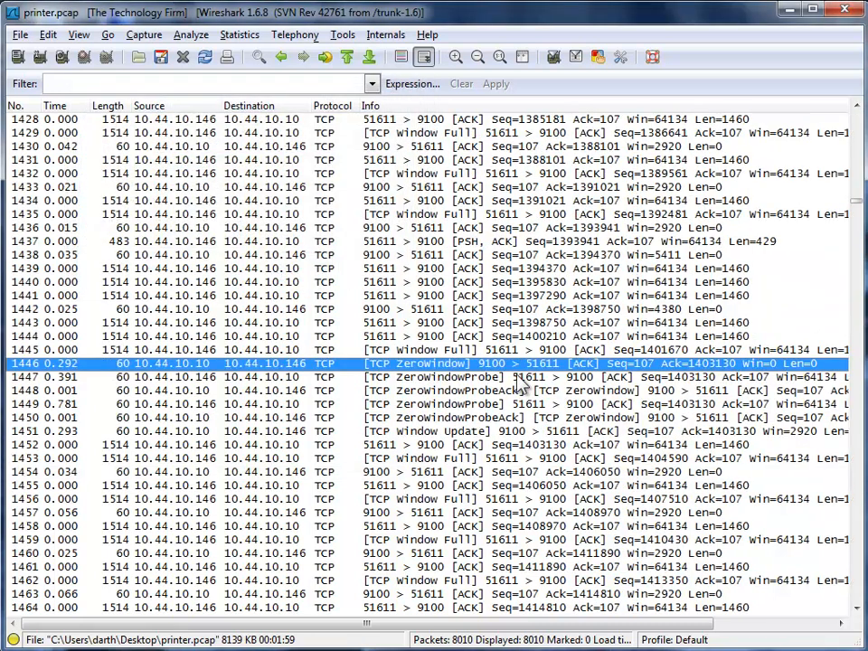
pyautogui.moveTo(755, 376)
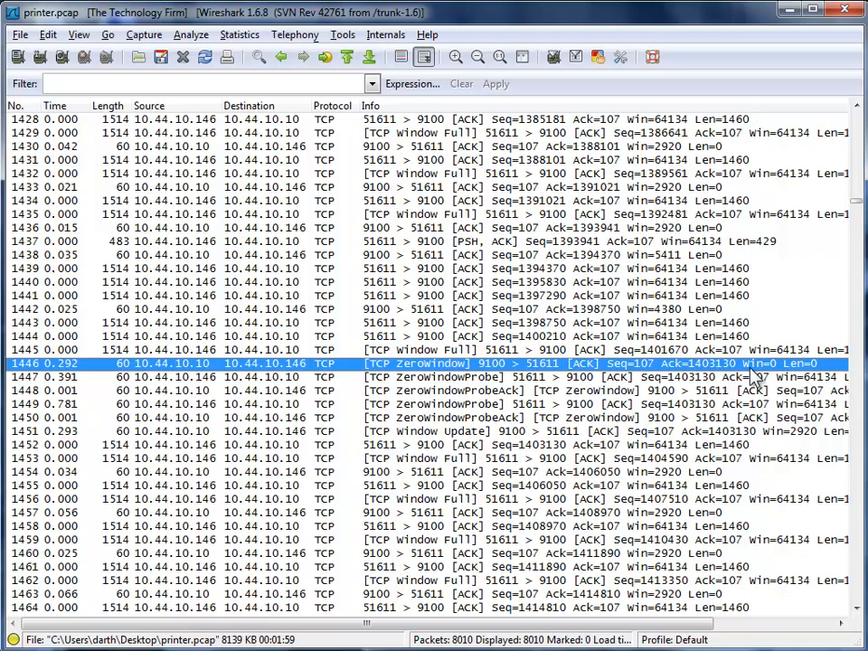
pyautogui.moveTo(596, 304)
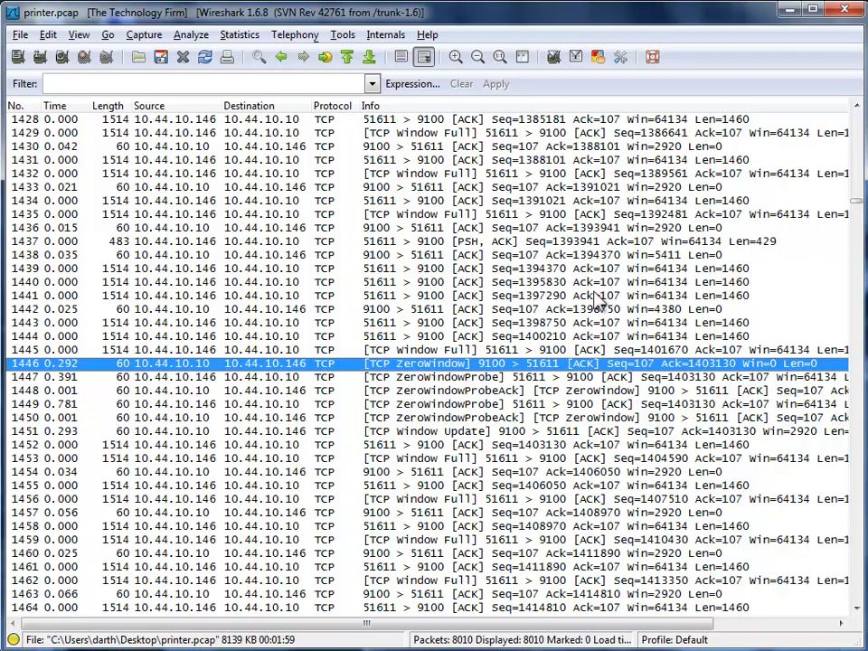
pyautogui.moveTo(601, 282)
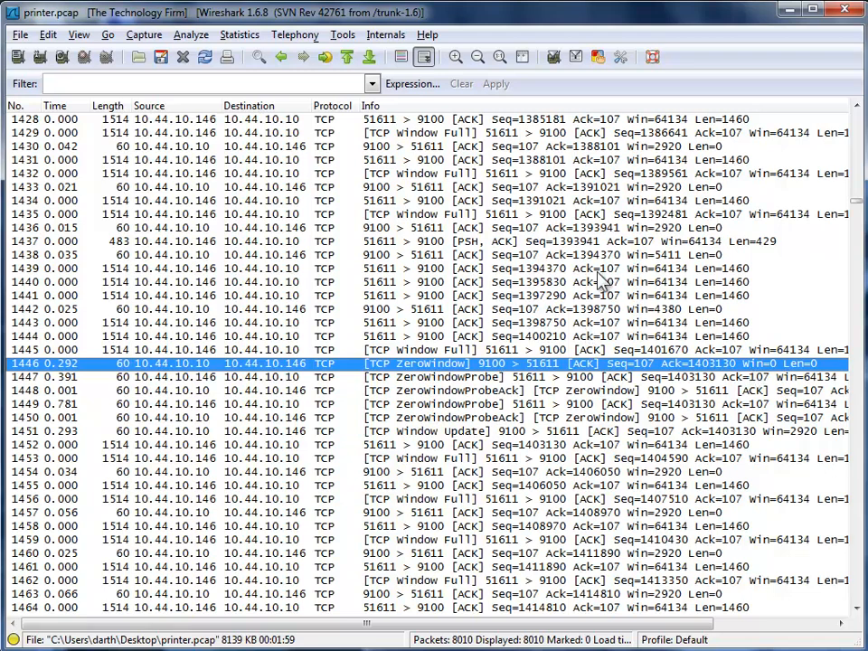
pyautogui.moveTo(195, 391)
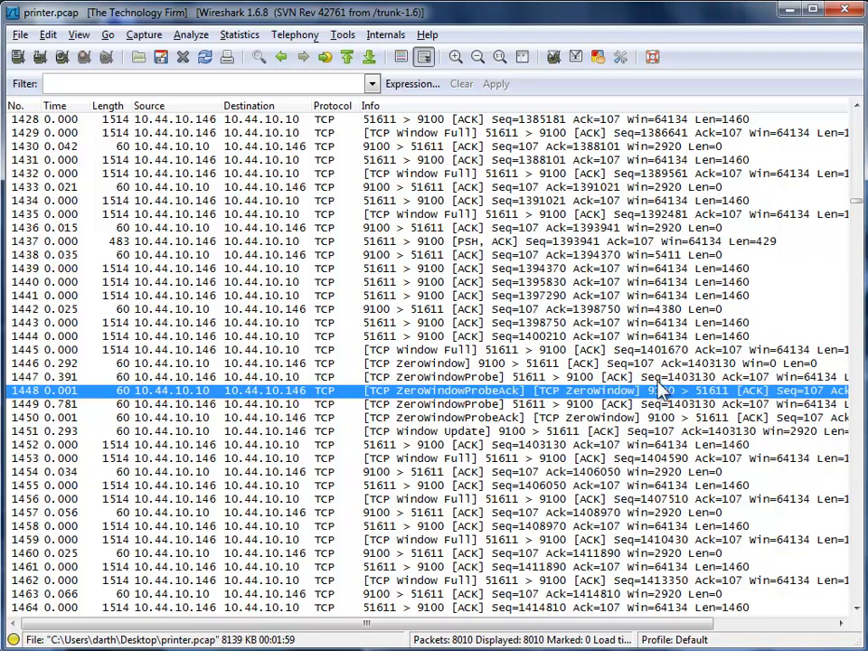
pyautogui.moveTo(82, 370)
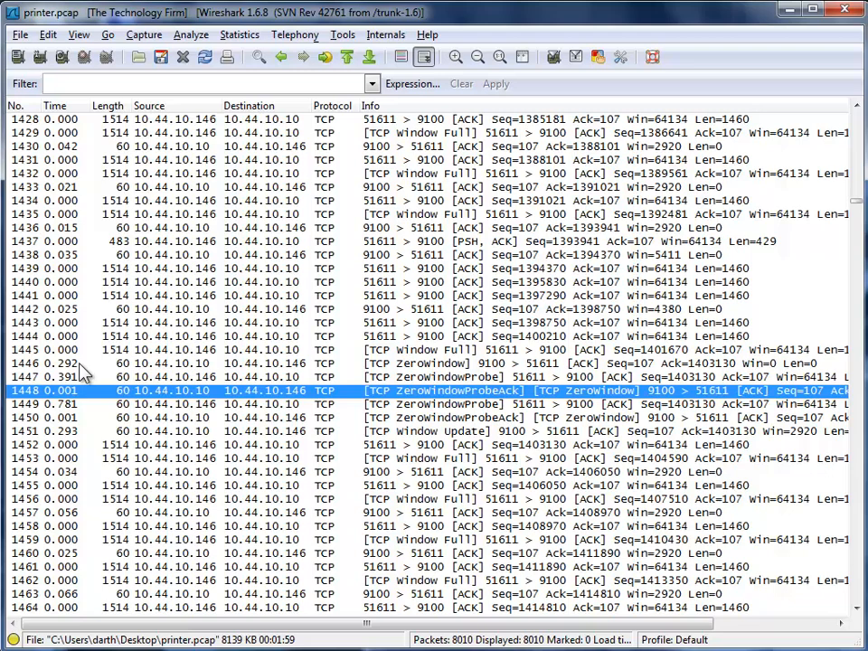
pyautogui.moveTo(80, 383)
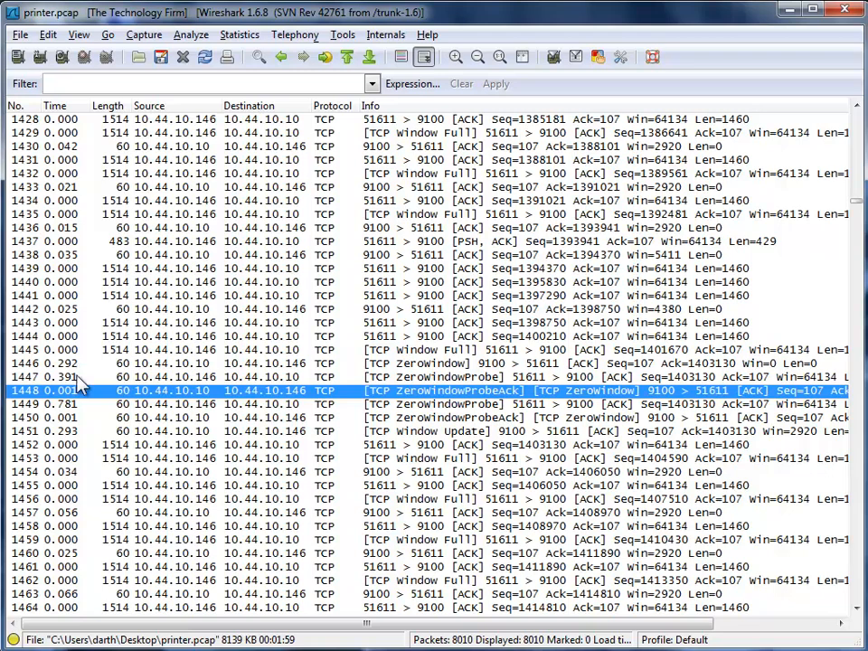
pyautogui.moveTo(83, 413)
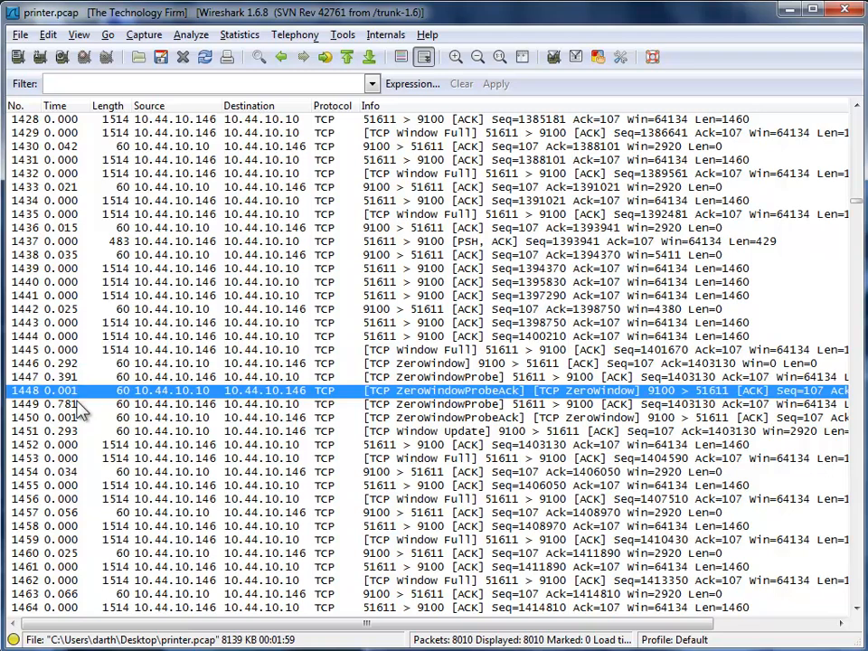
pyautogui.moveTo(82, 434)
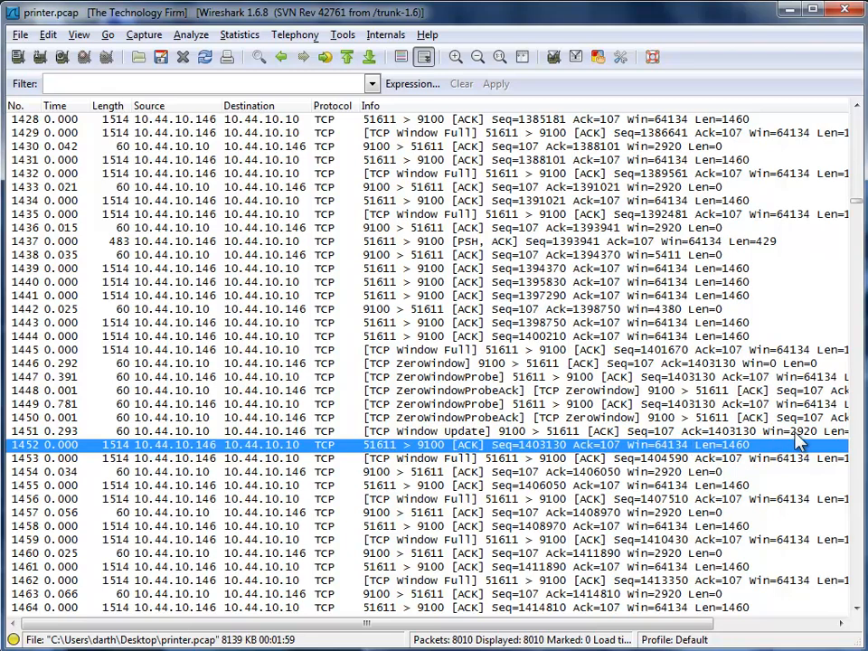
pyautogui.moveTo(671, 467)
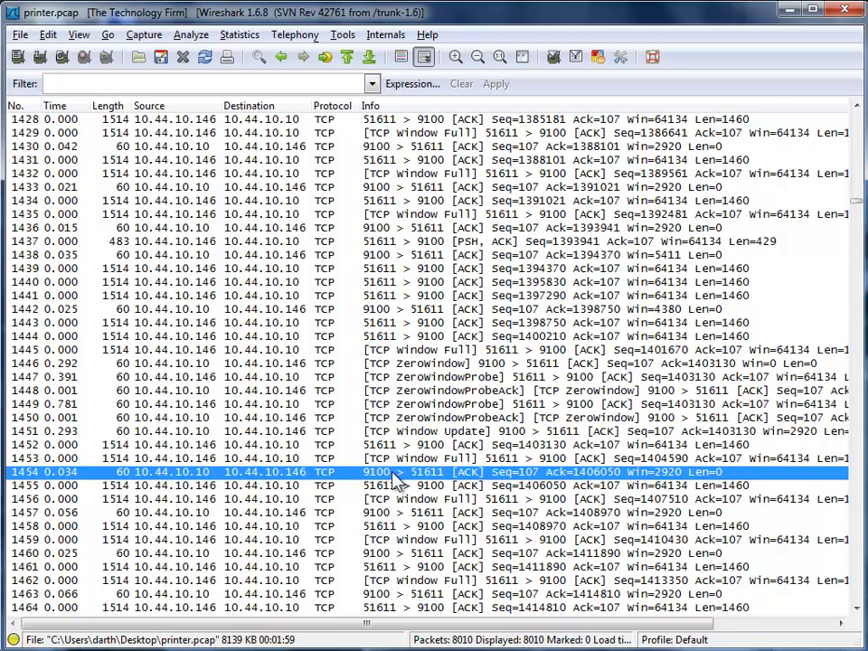
pyautogui.moveTo(696, 492)
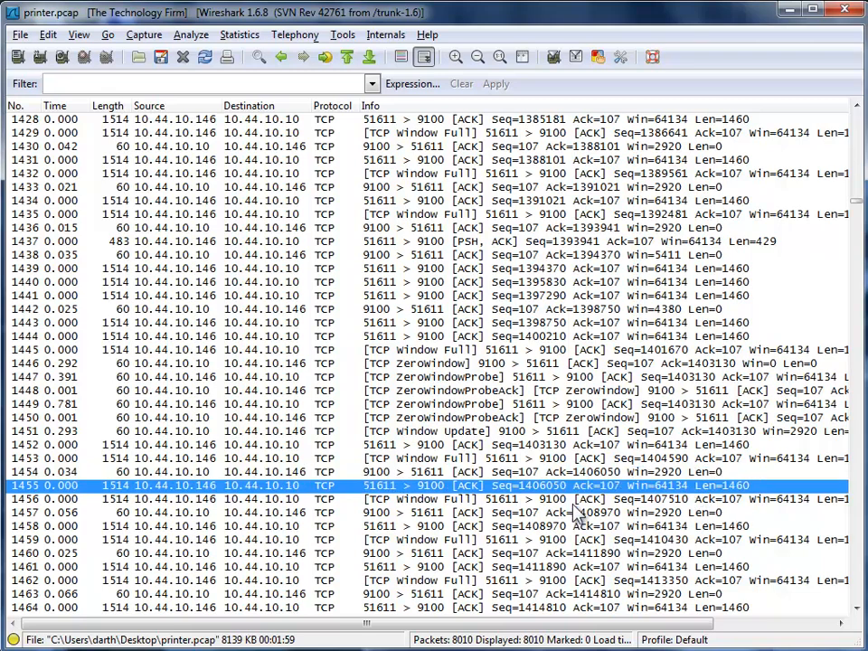
# - Select packet 1456, the TCP Window Full packet following the ZeroWindow exchange
pyautogui.click(578, 499)
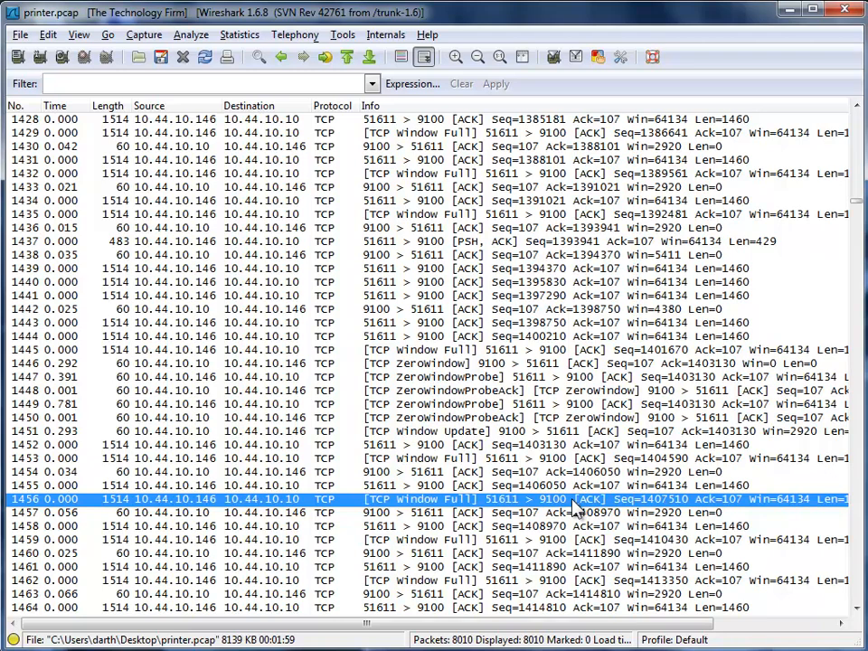